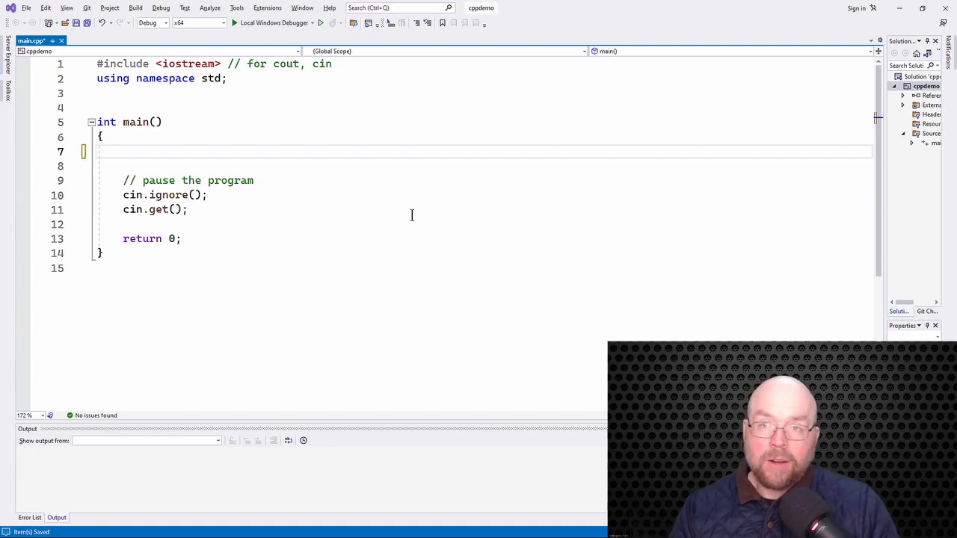
Step: Declare the int array a initialized to { 8, 6, 7, 5 }
{"action": "type", "text": "int"}
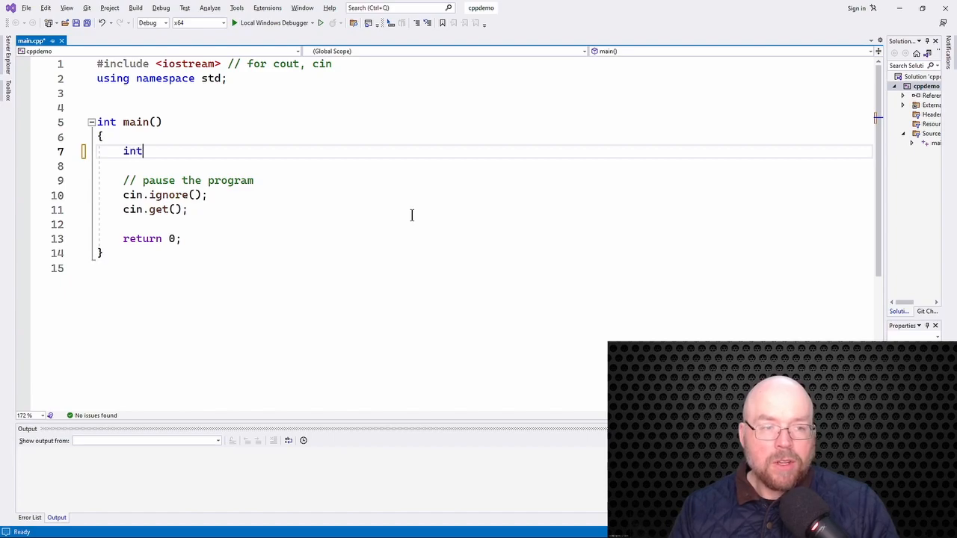
{"action": "type", "text": "a"}
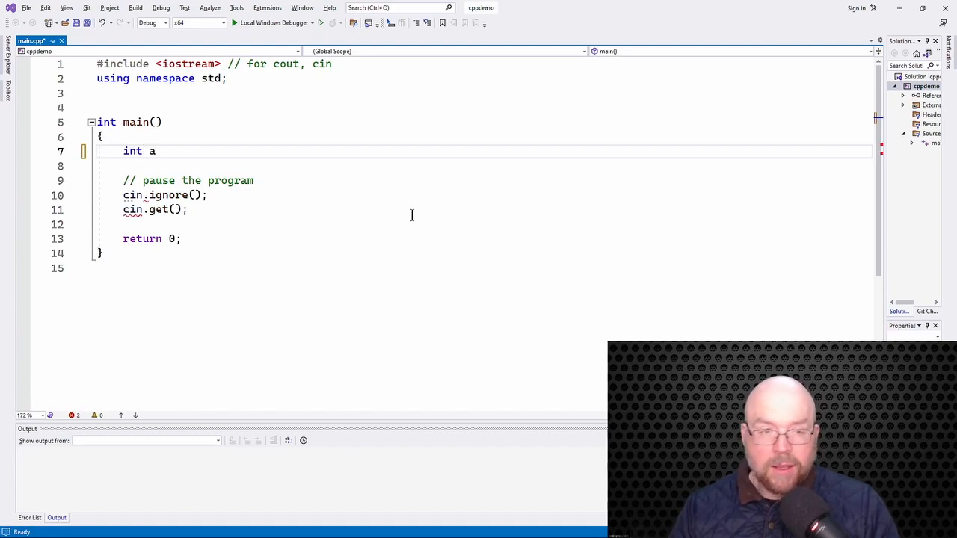
{"action": "type", "text": "[] ="}
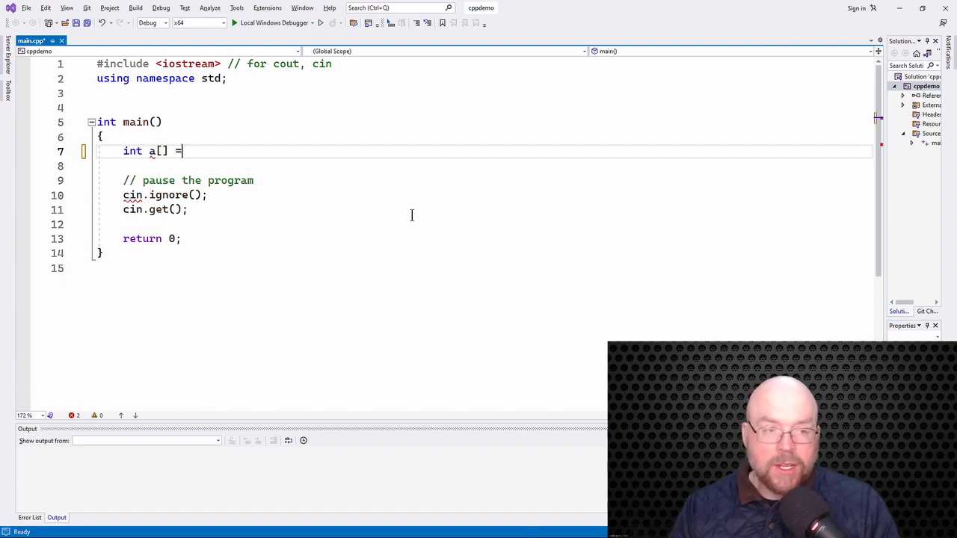
{"action": "type", "text": "{}"}
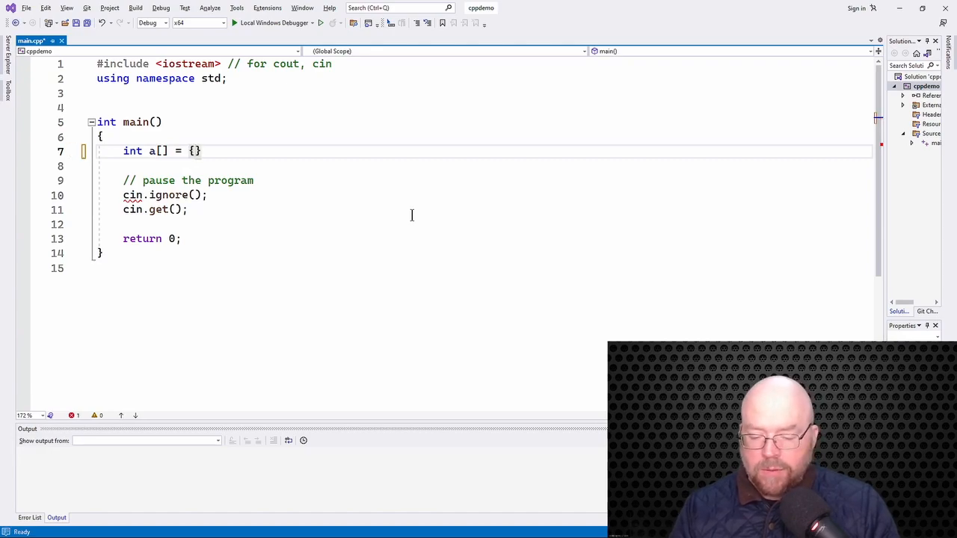
{"action": "type", "text": "8, 6, 7,"}
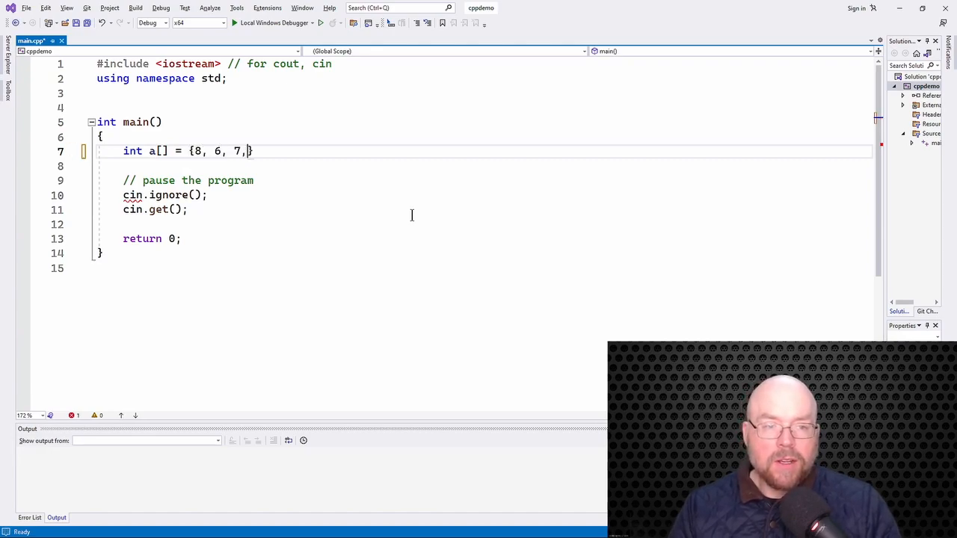
{"action": "type", "text": "5}"}
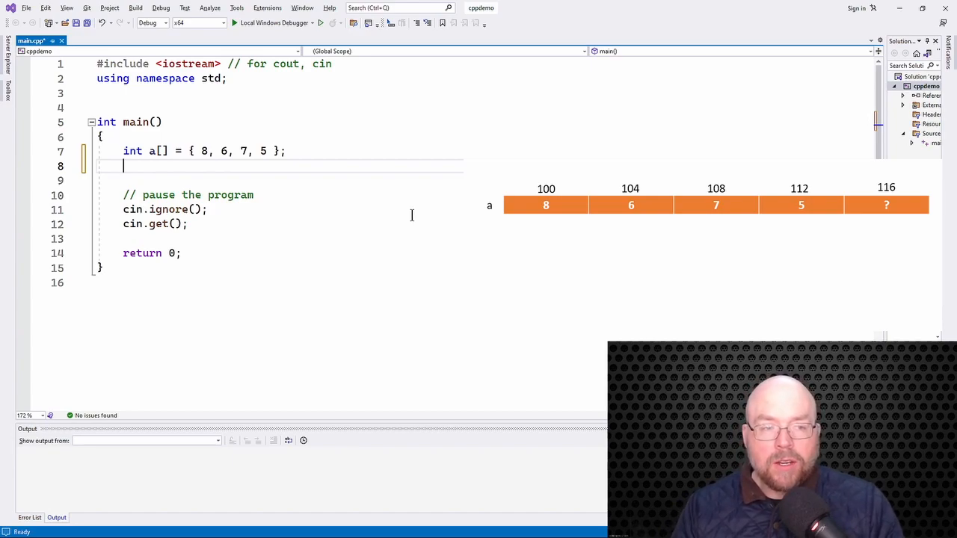
Step: Declare pointer p = a with the comment that it points to 8
{"action": "type", "text": "int*"}
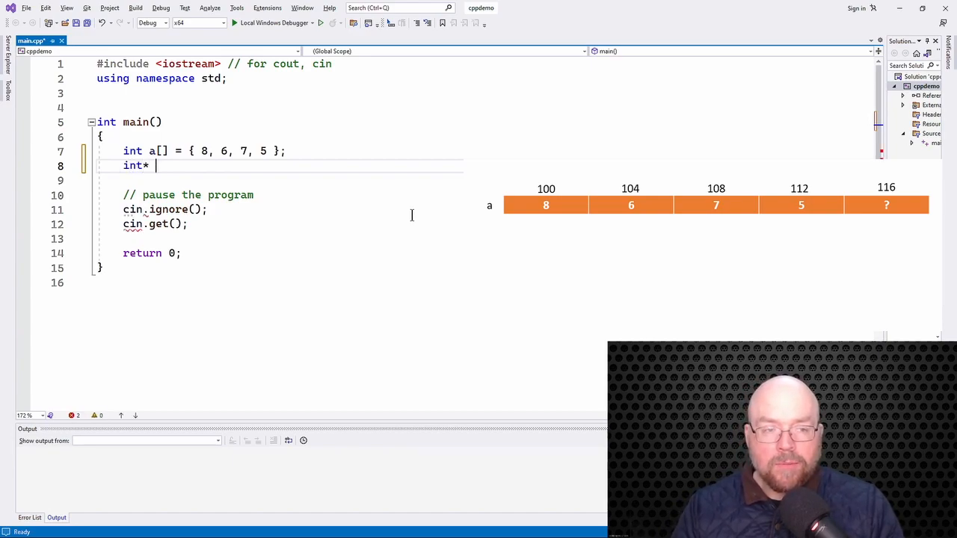
{"action": "type", "text": "p = a;"}
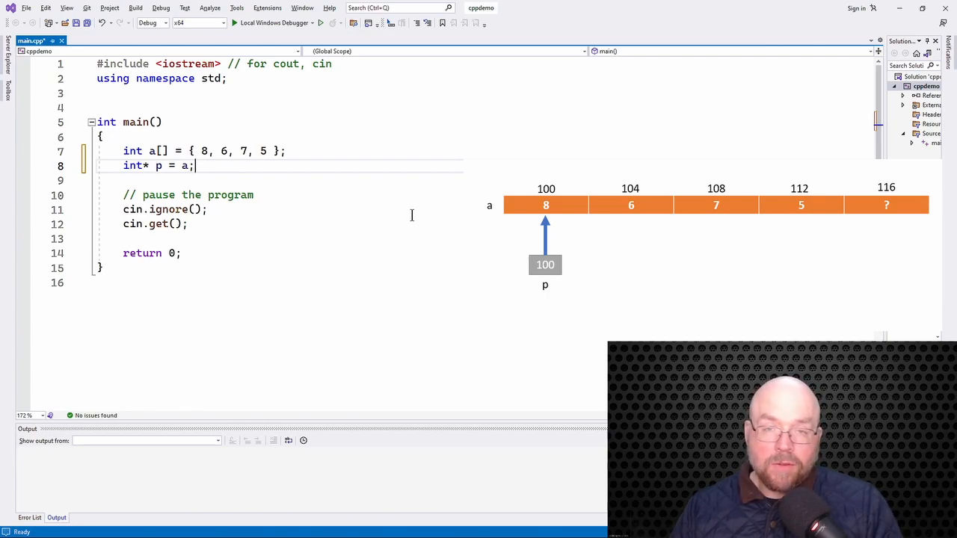
{"action": "type", "text": "// pointing to"}
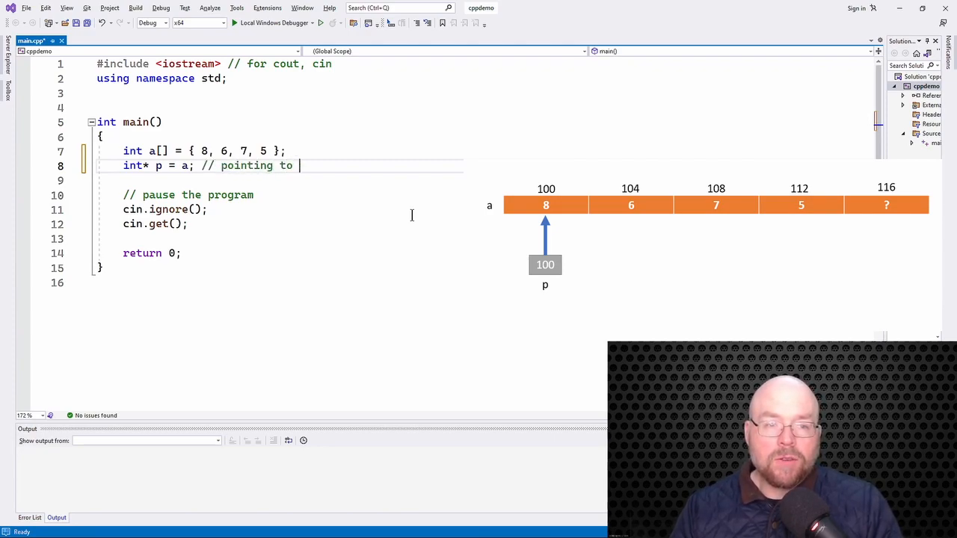
{"action": "type", "text": "8"}
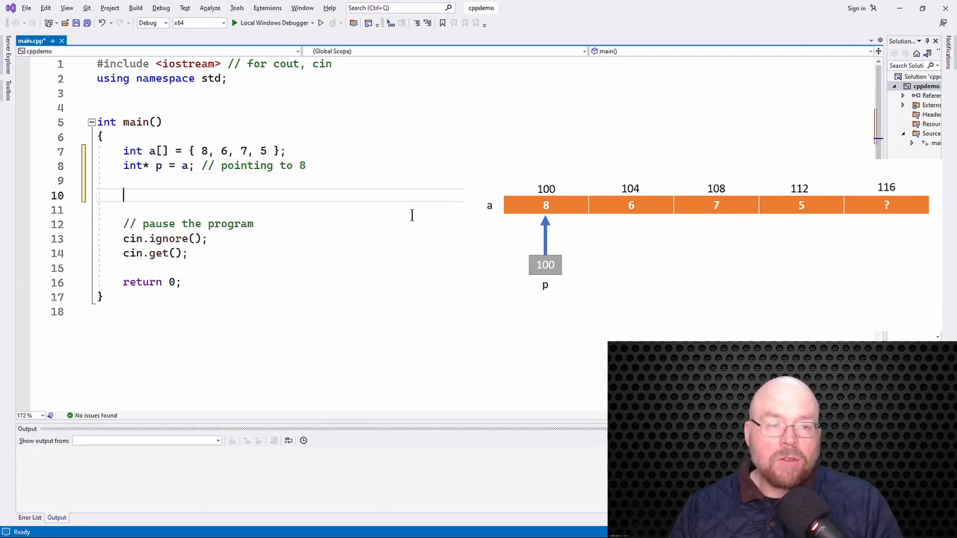
Step: Write a comment noting pointers use addition and subtraction: ++, --, +=, -
{"action": "type", "text": "fo"}
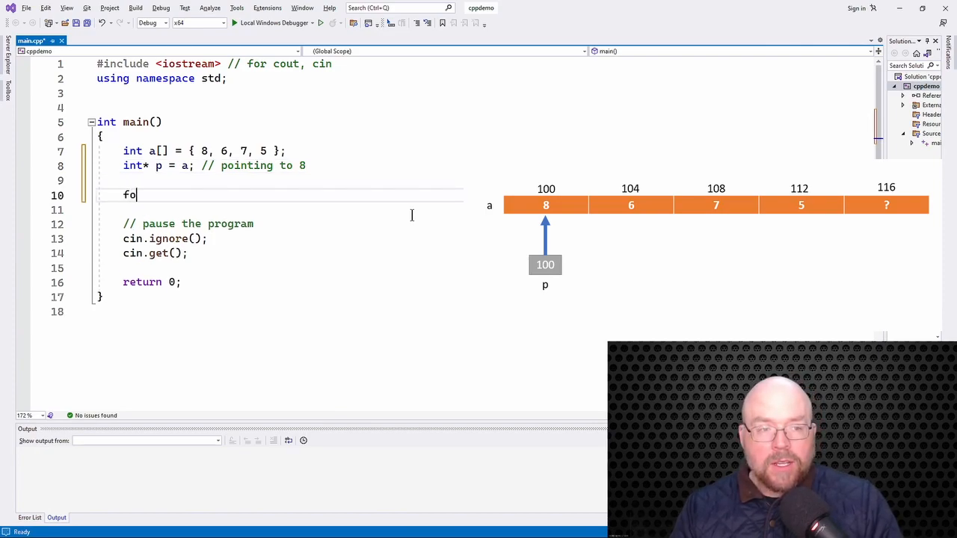
{"action": "type", "text": "// I can"}
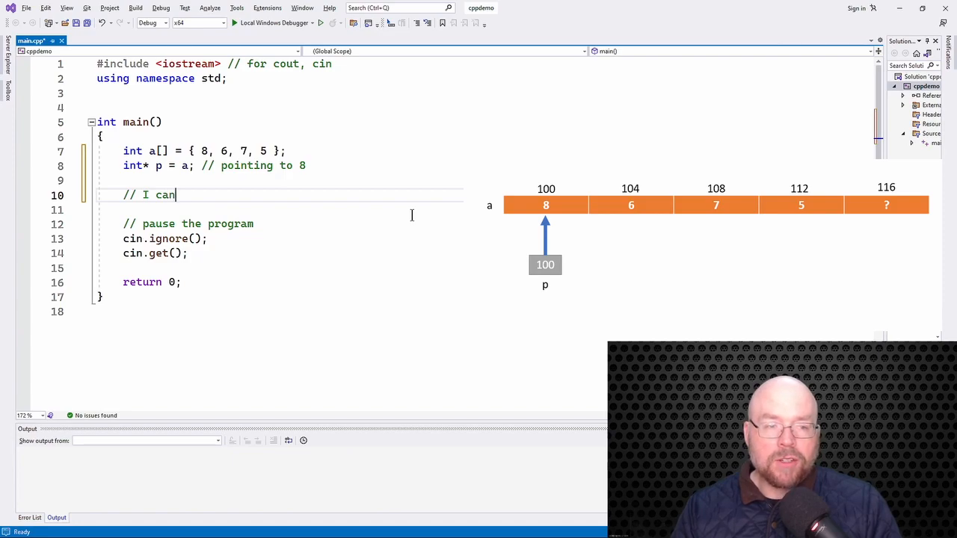
{"action": "type", "text": "use addition"}
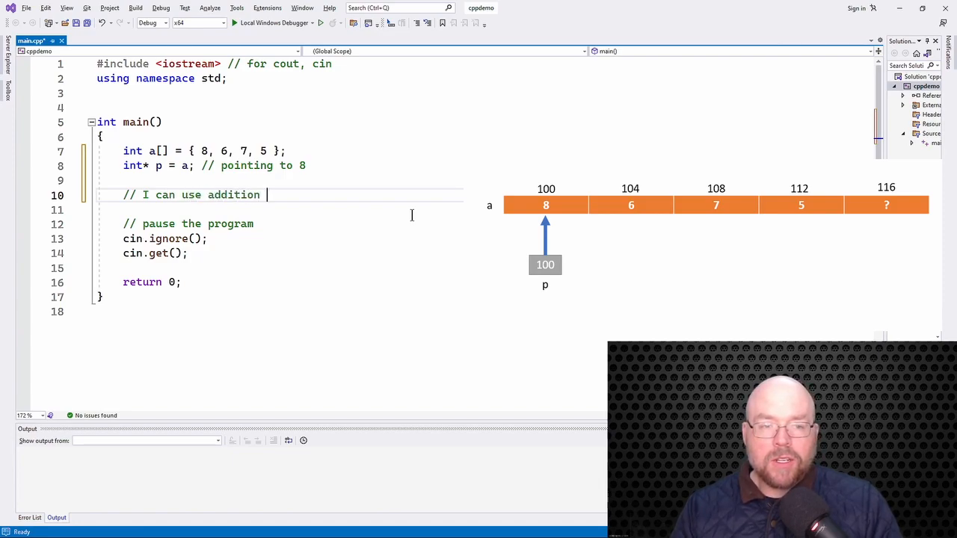
{"action": "type", "text": "an subtrati"}
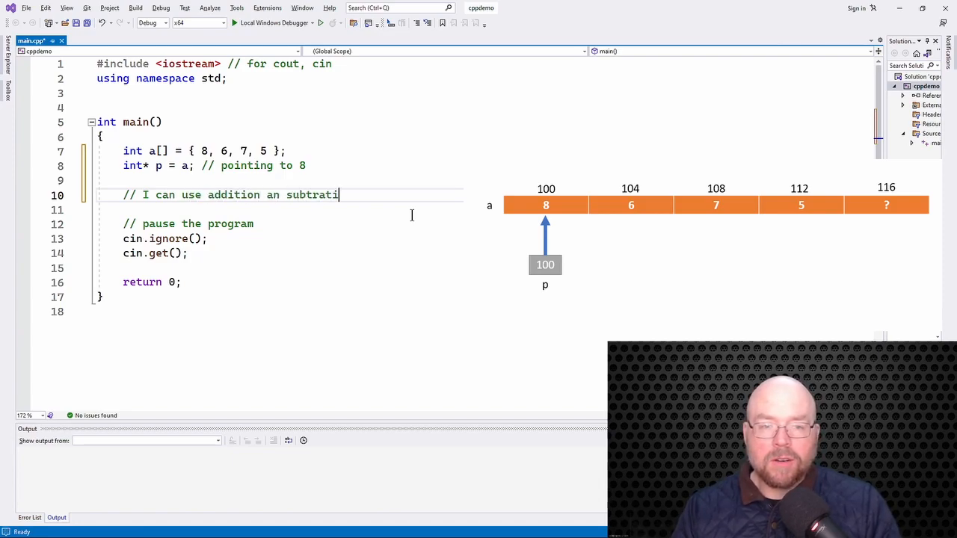
{"action": "type", "text": "on: +"}
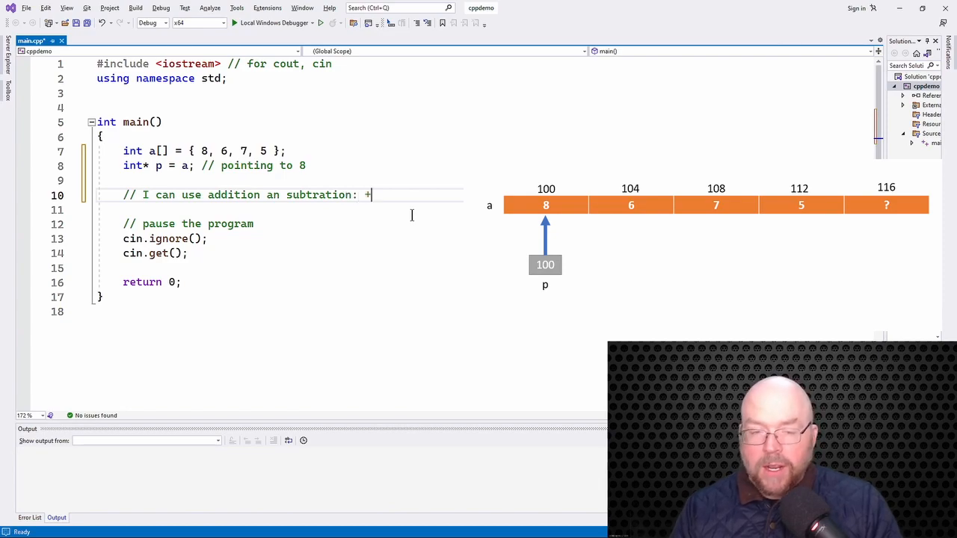
{"action": "type", "text": "+, --,"}
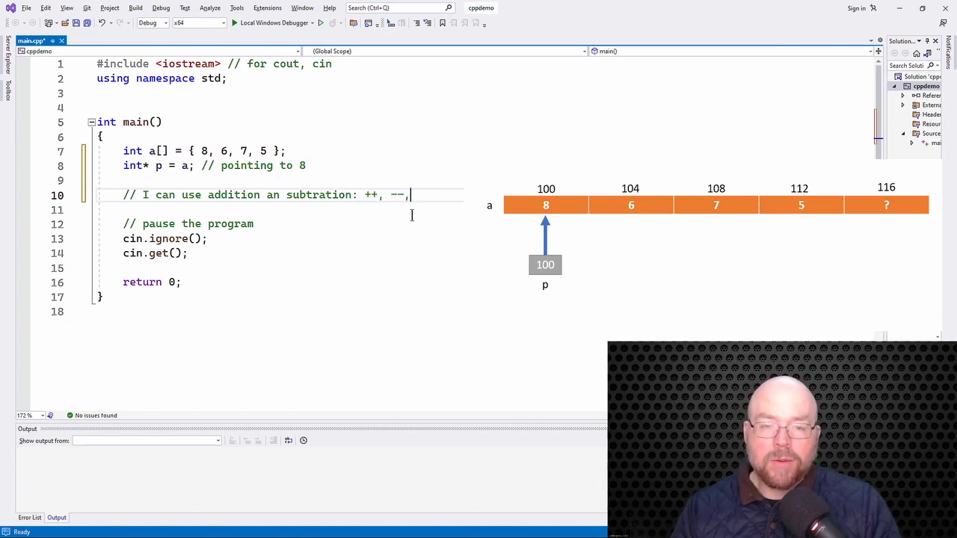
{"action": "type", "text": "+"}
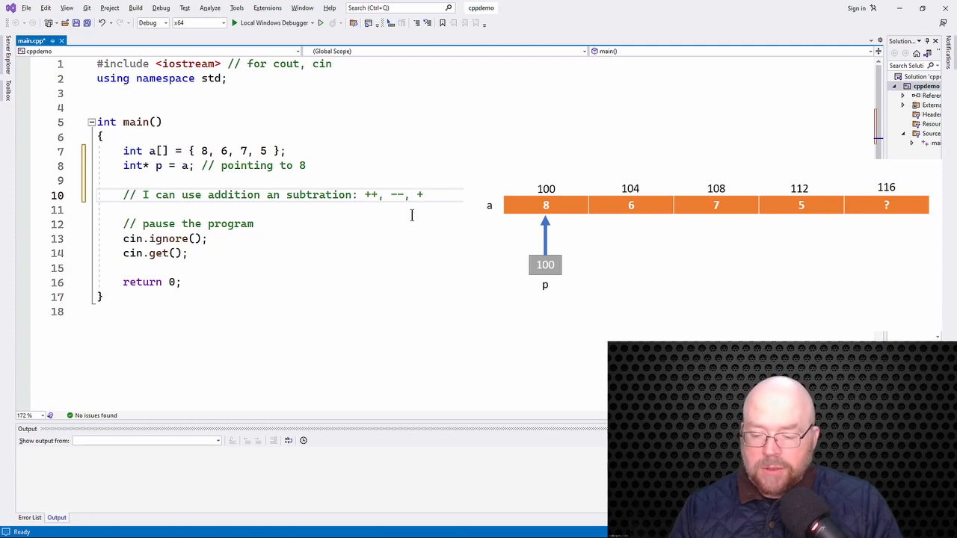
{"action": "type", "text": "=, -=,"}
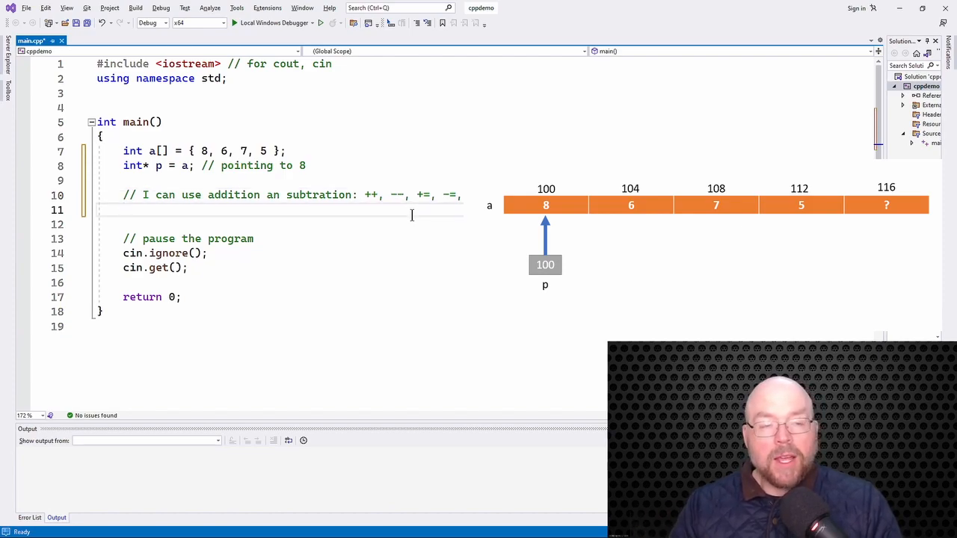
Step: Write the first for loop printing *p followed by endl
{"action": "type", "text": "for("}
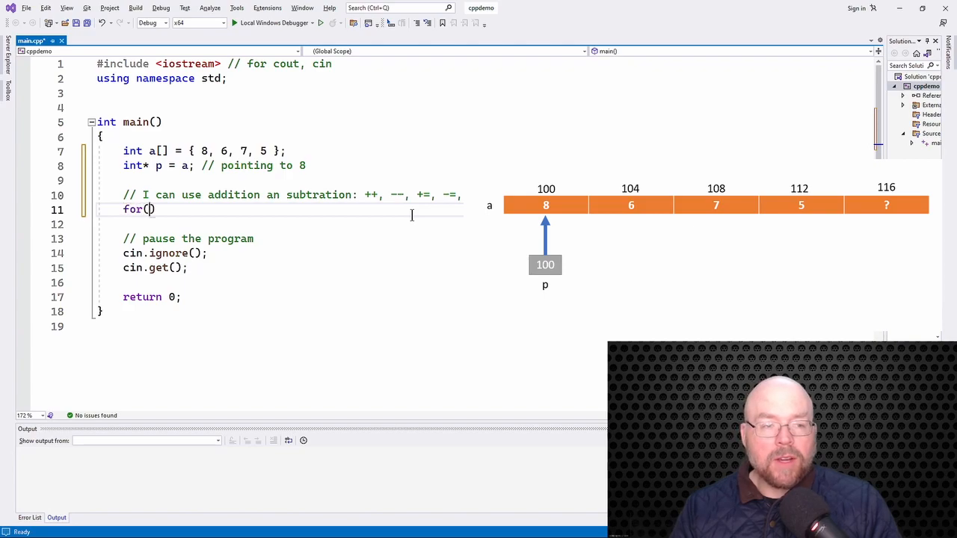
{"action": "type", "text": "int i = 0; i < 4; i"}
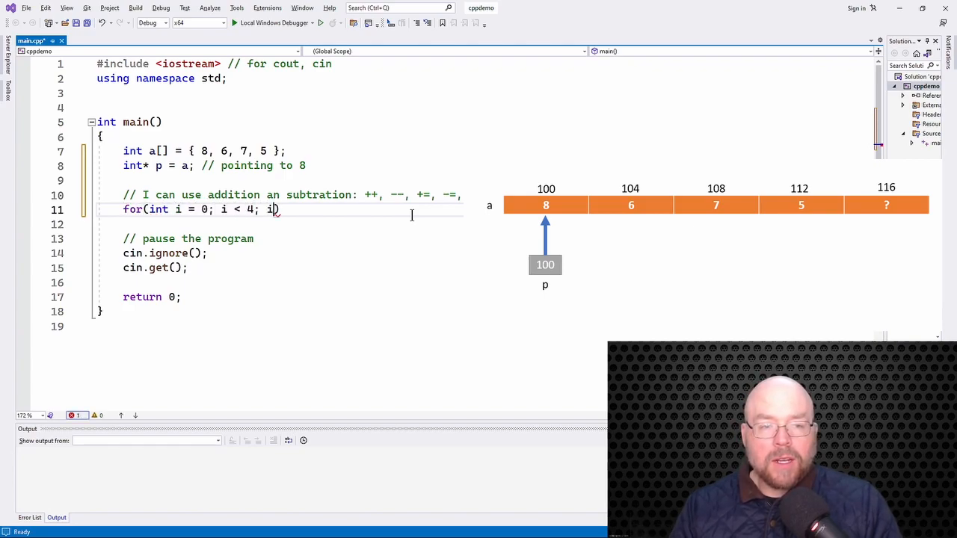
{"action": "type", "text": "++)"}
{"action": "type", "text": "{ "}
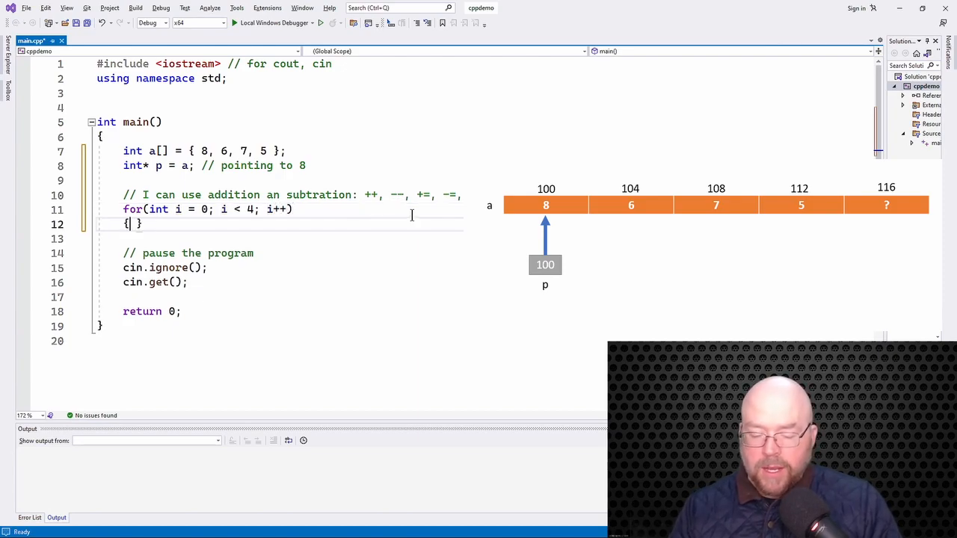
{"action": "type", "text": "cout"}
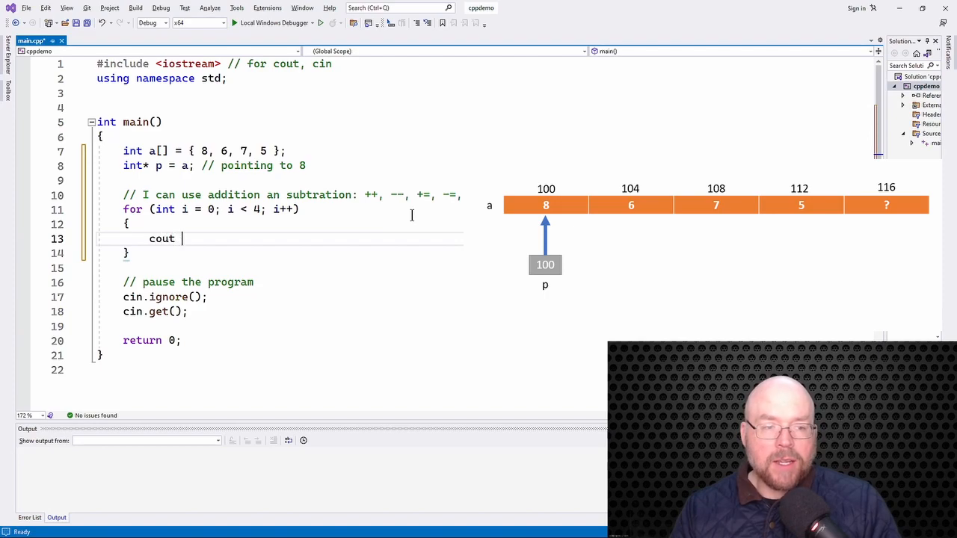
{"action": "type", "text": "<< *p"}
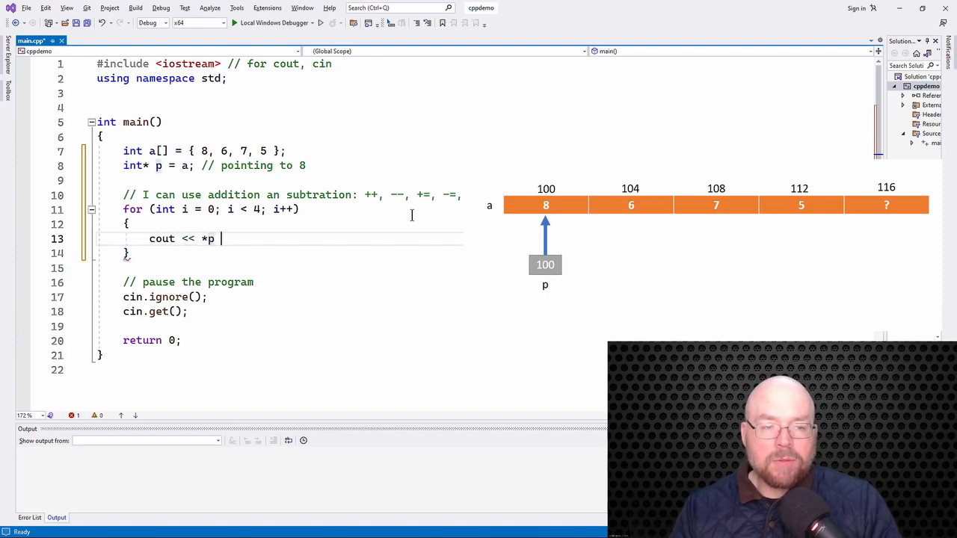
{"action": "type", "text": "<< endl;"}
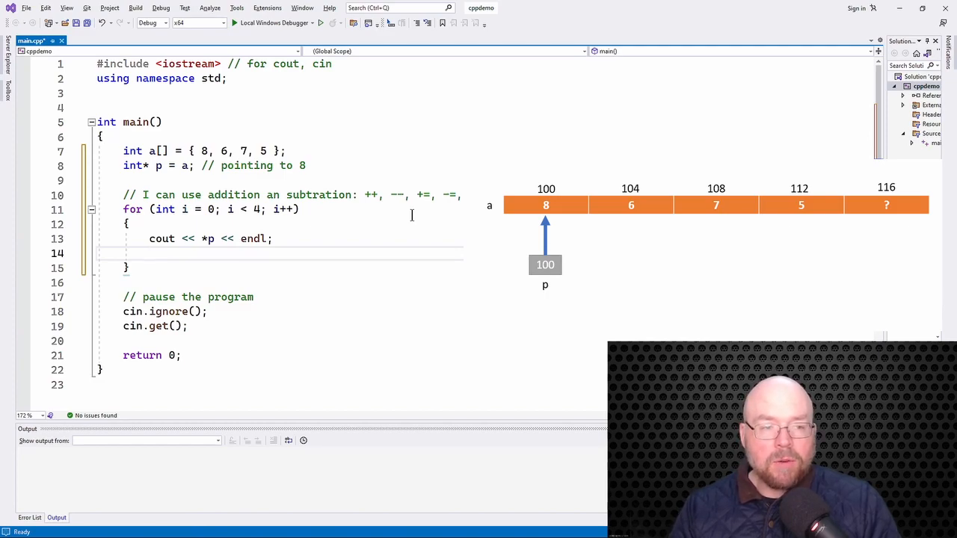
Step: Advance the pointer with p++ and begin the comment about adding sizeof(int) to p
{"action": "type", "text": "p++;"}
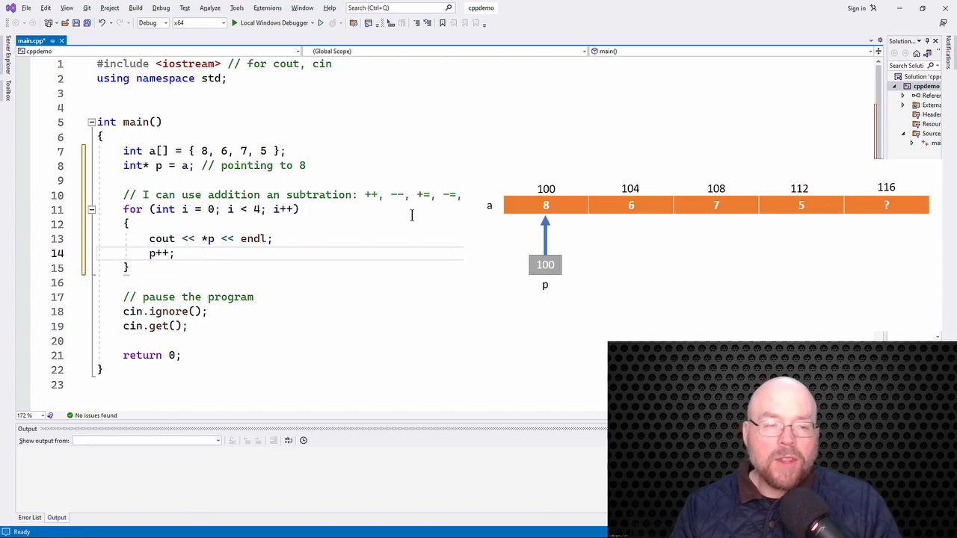
{"action": "type", "text": "// a"}
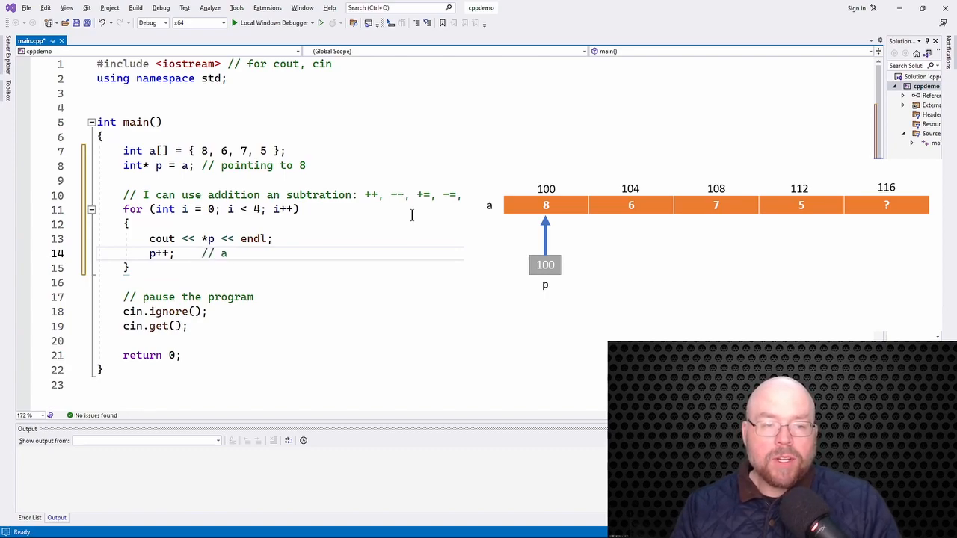
{"action": "type", "text": "dd the sizeof(int) to p."}
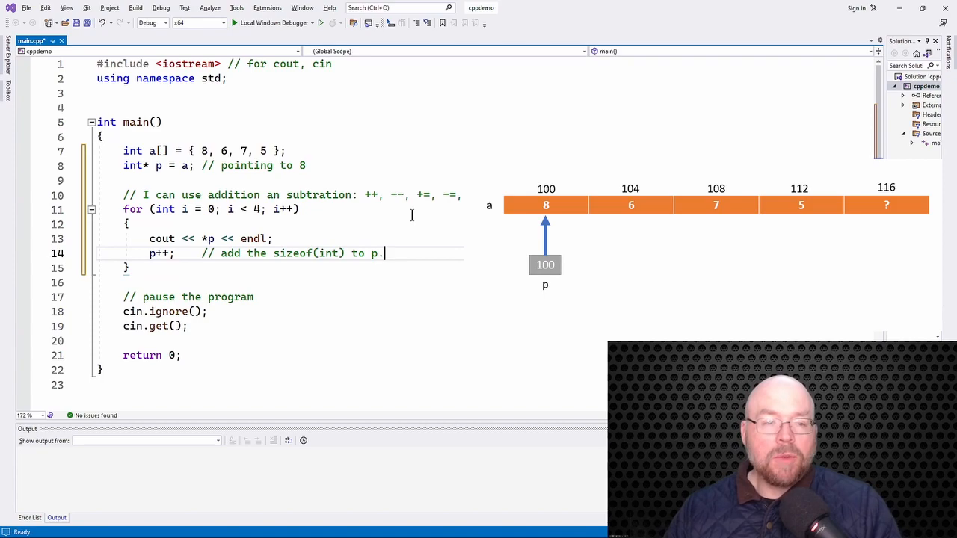
{"action": "double_click", "coordinate": [160, 253]}
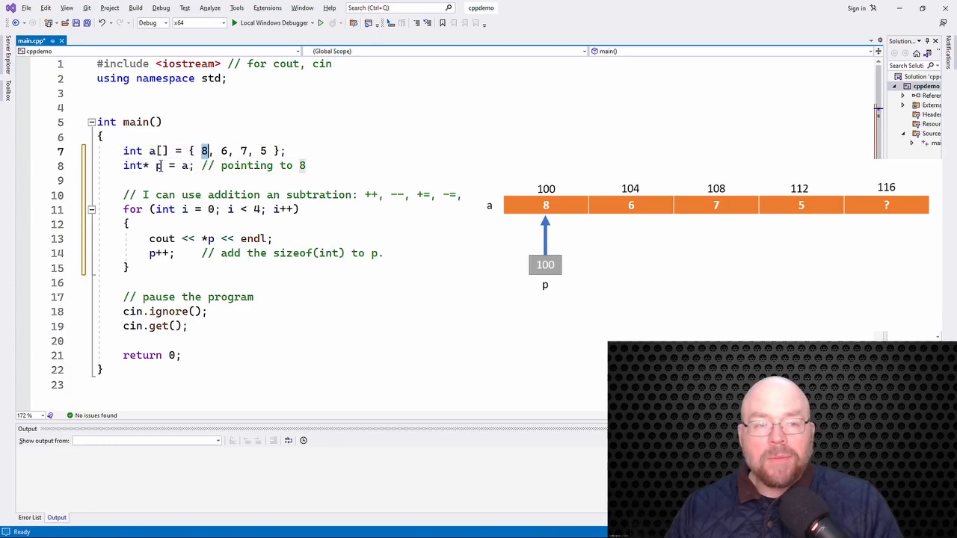
{"action": "left_click", "coordinate": [159, 165]}
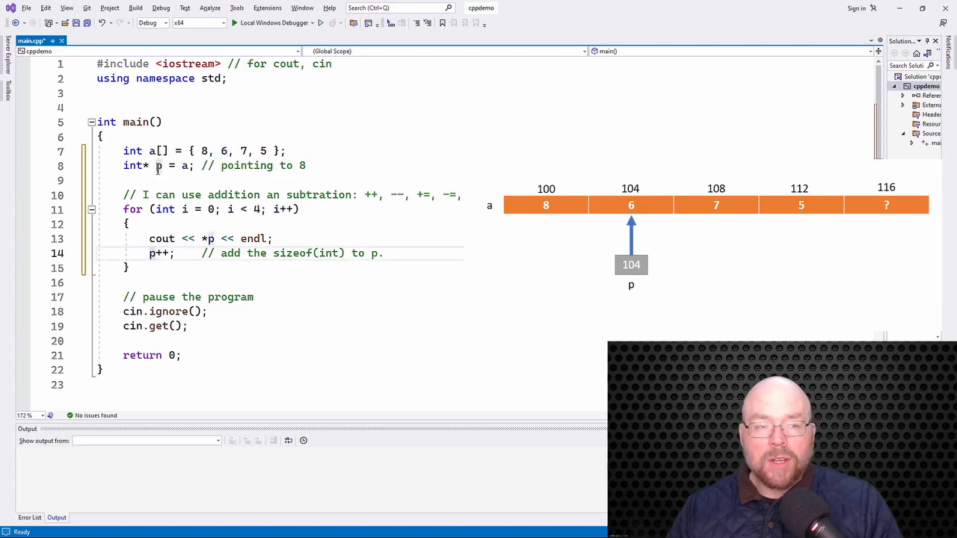
{"action": "double_click", "coordinate": [203, 150]}
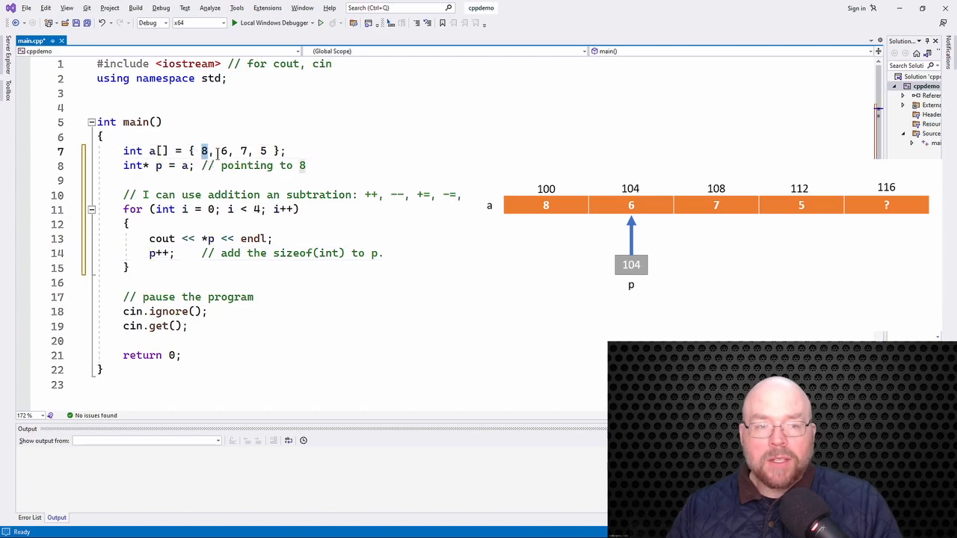
{"action": "double_click", "coordinate": [224, 152]}
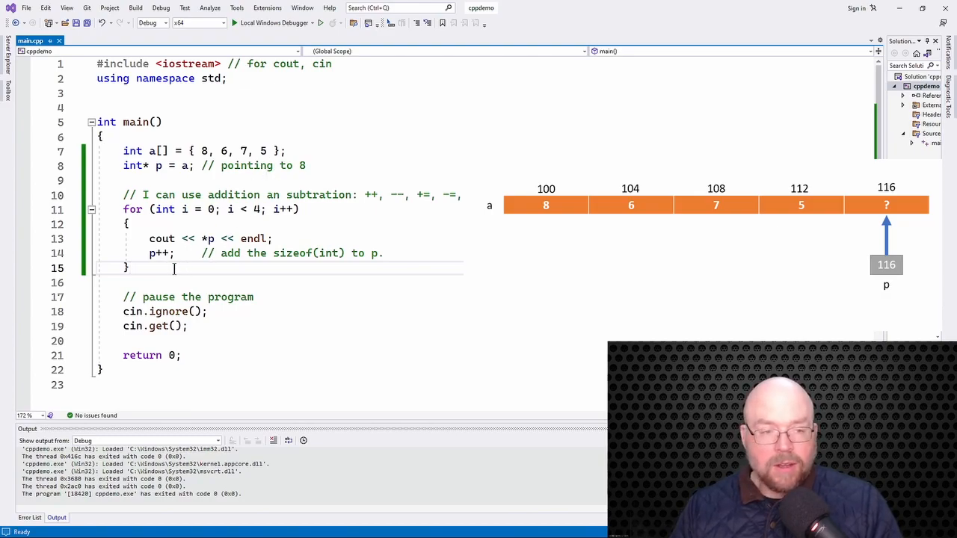
Step: Write the second loop header for (int i = 0; i < 4; i++) with its braces
{"action": "type", "text": "for"}
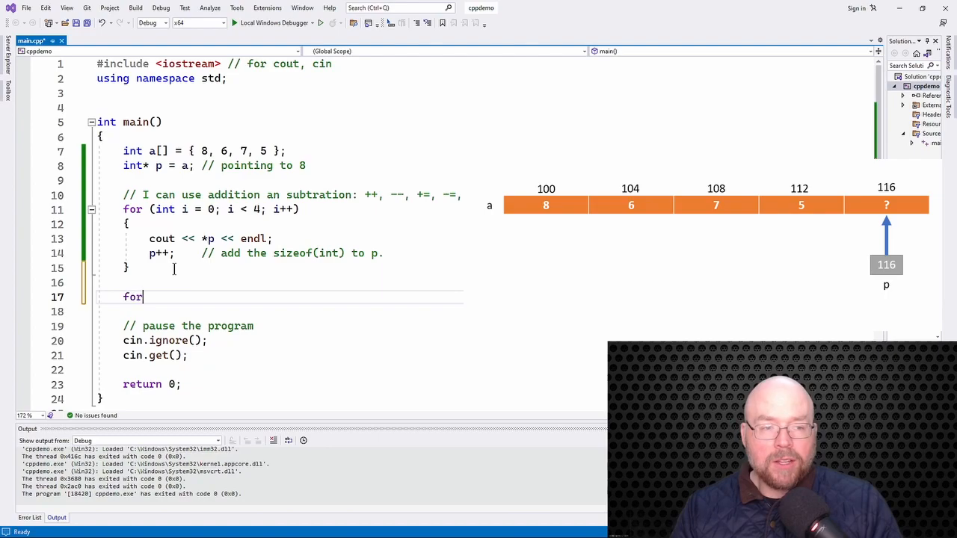
{"action": "type", "text": "(int )"}
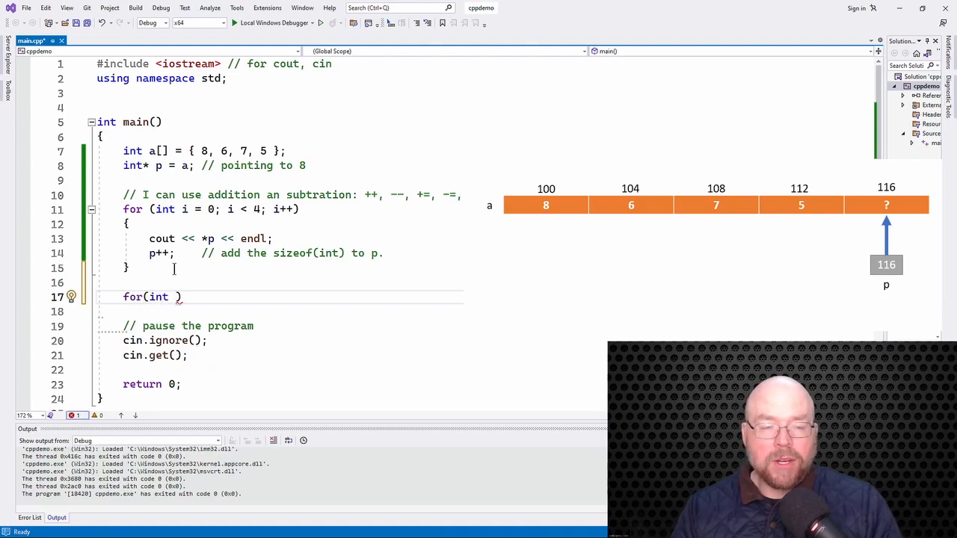
{"action": "type", "text": "i = 0; i"}
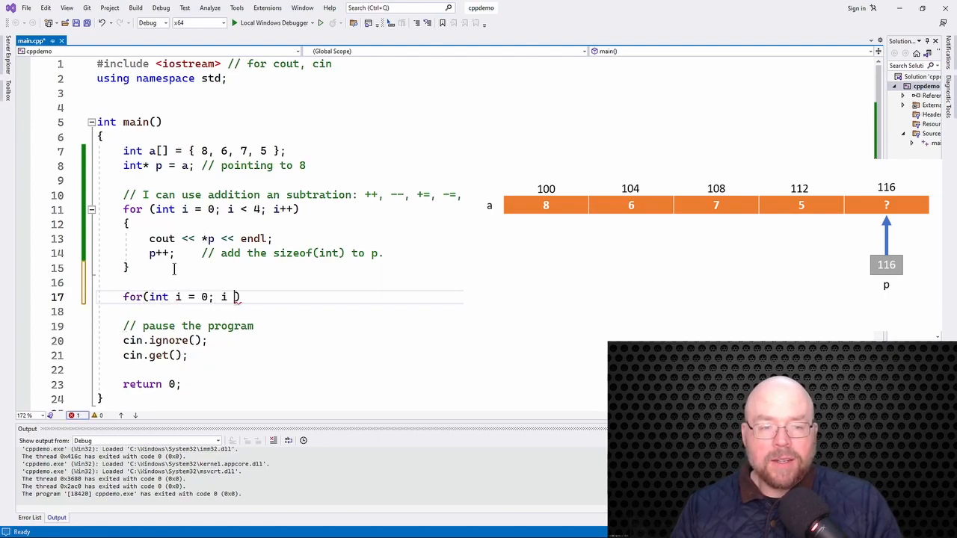
{"action": "type", "text": "< 4; i"}
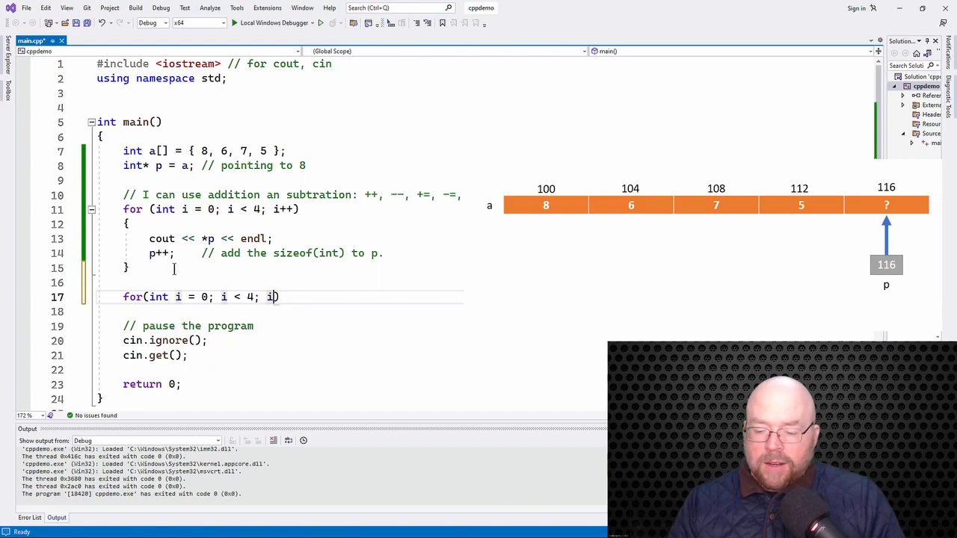
{"action": "type", "text": "++)"}
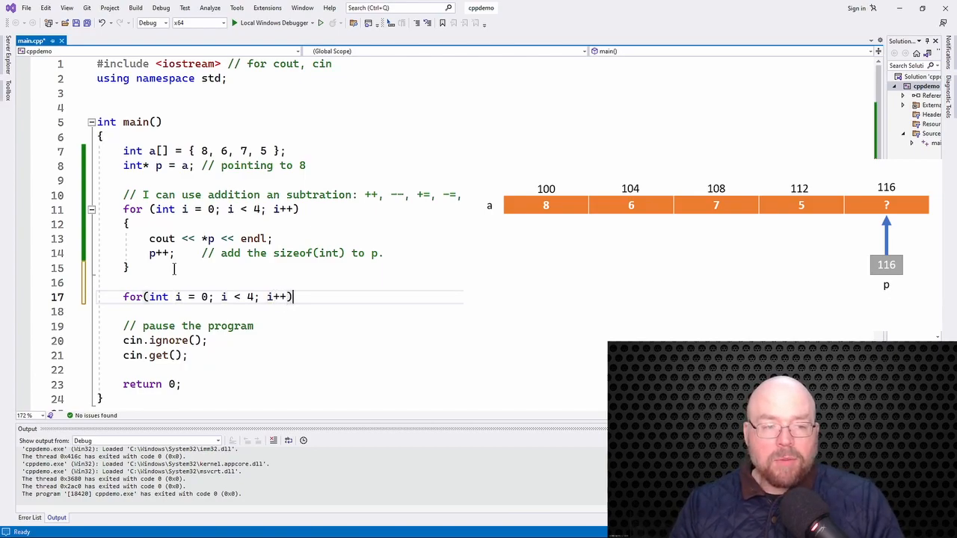
{"action": "type", "text": "{ }"}
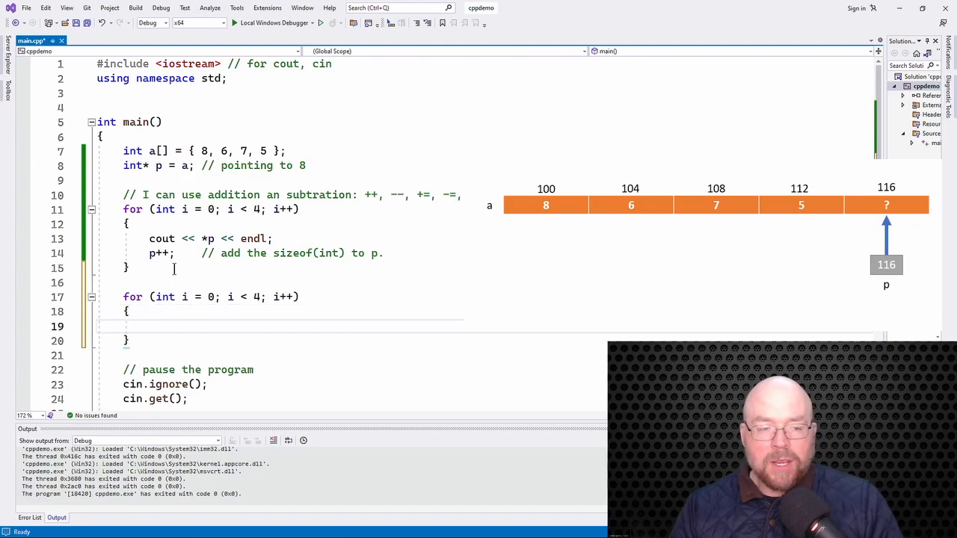
Step: Inside the loop step back with p-- and print *p
{"action": "type", "text": "p--;"}
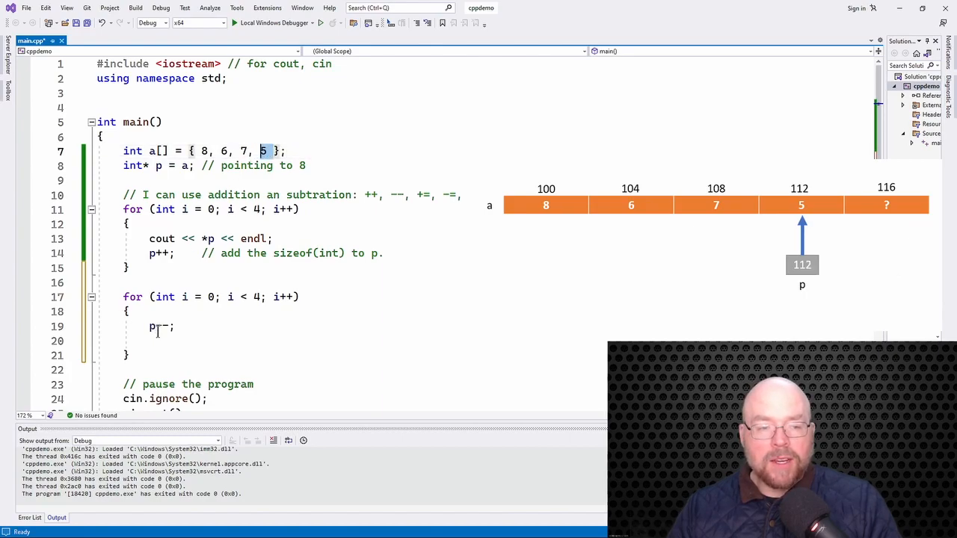
{"action": "type", "text": "c"}
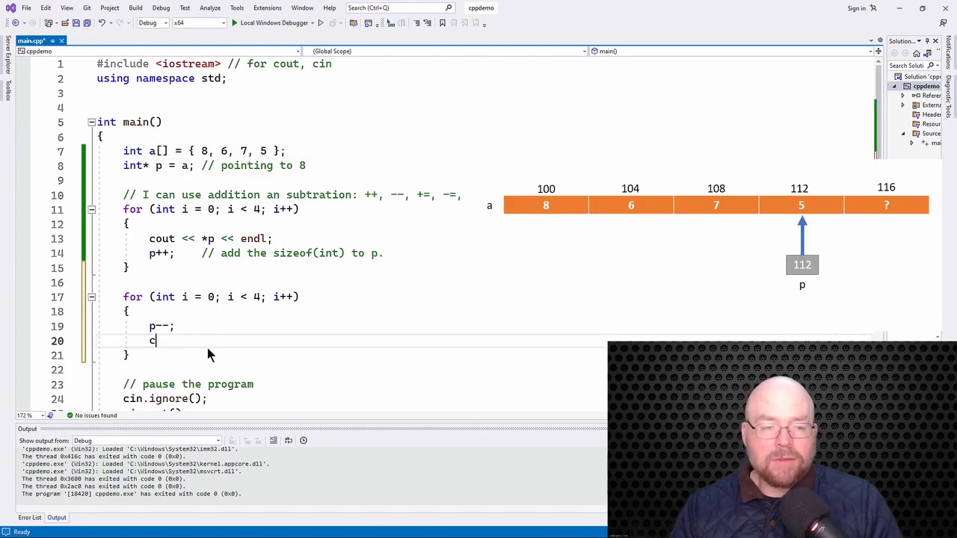
{"action": "type", "text": "out << *p << endl;"}
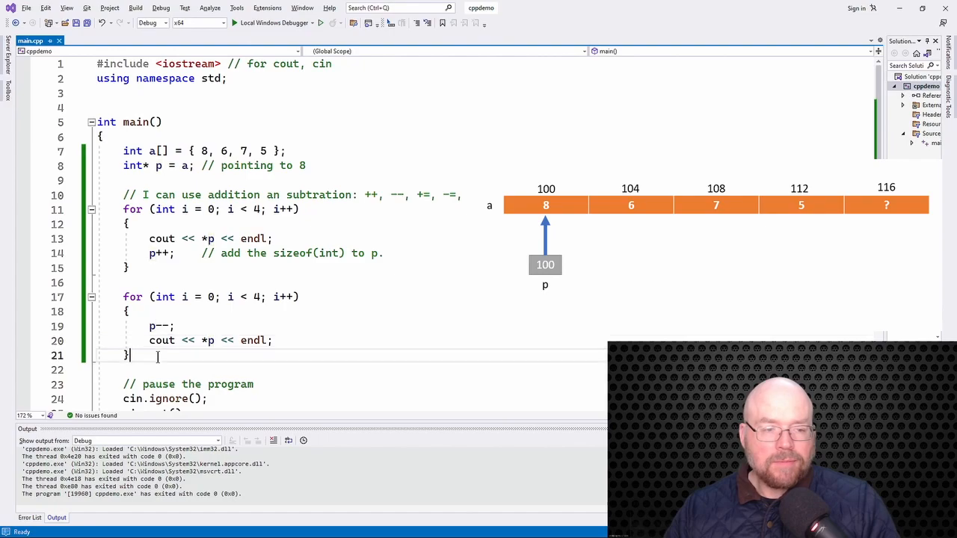
Step: Add a standalone cout << *p << endl; after the second loop
{"action": "type", "text": "cout"}
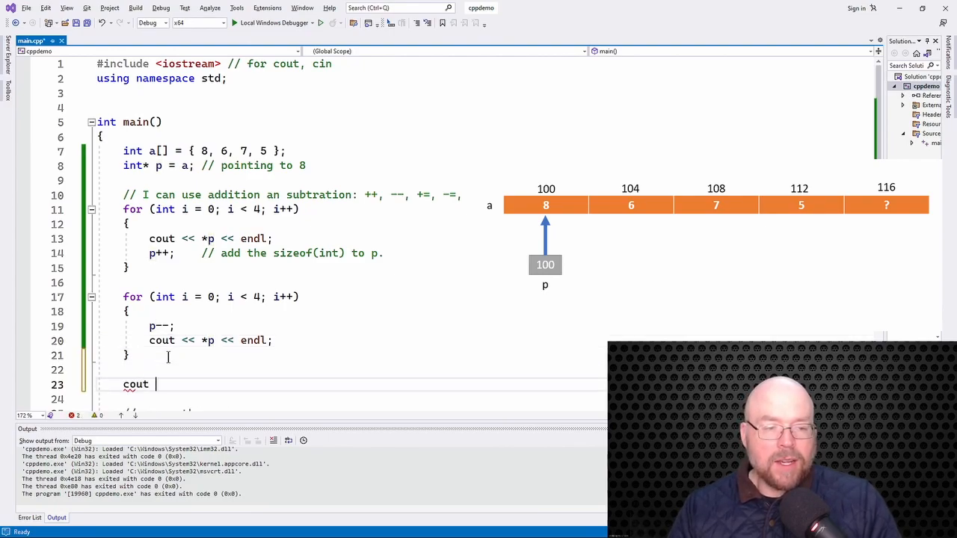
{"action": "type", "text": "<< *p"}
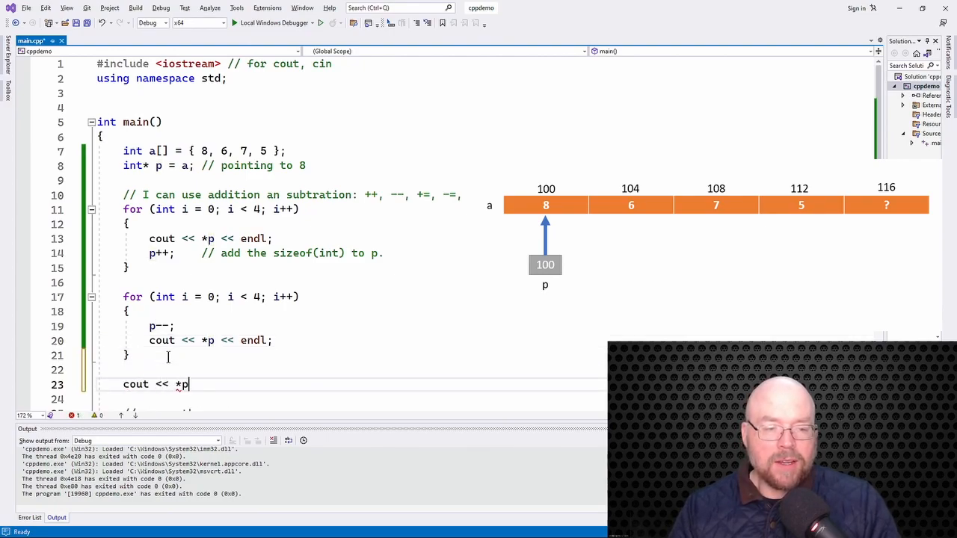
{"action": "type", "text": "<< endl;"}
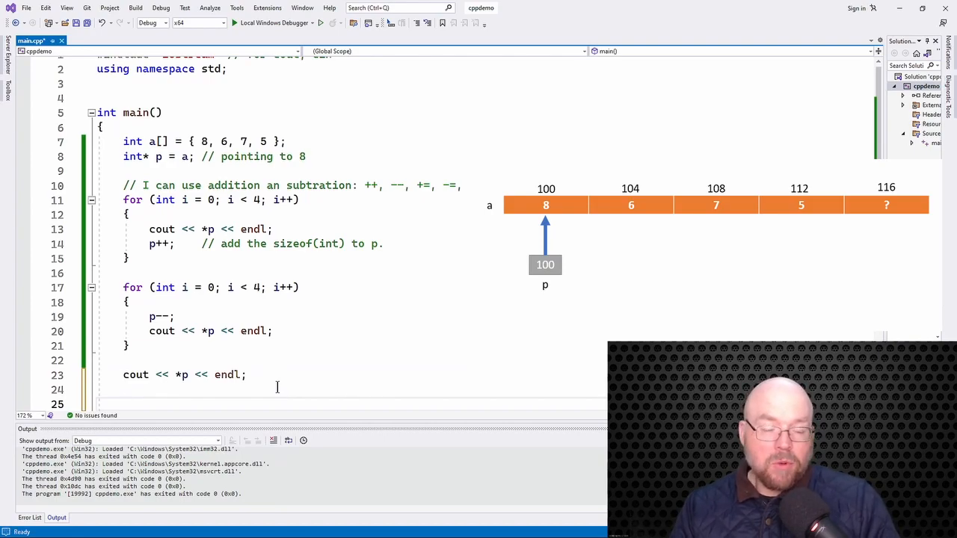
Step: Declare the second pointer int* q = p + 3
{"action": "type", "text": "int *q ="}
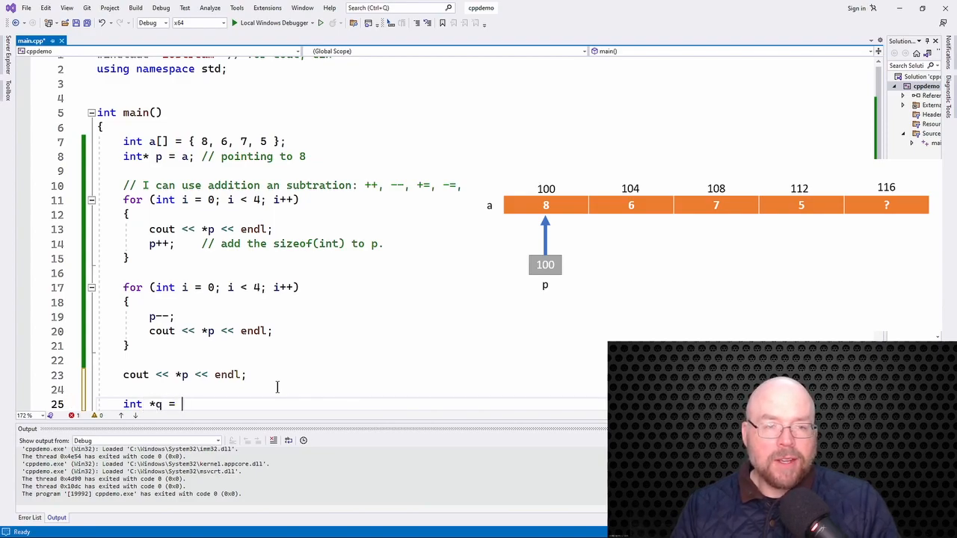
{"action": "type", "text": "p"}
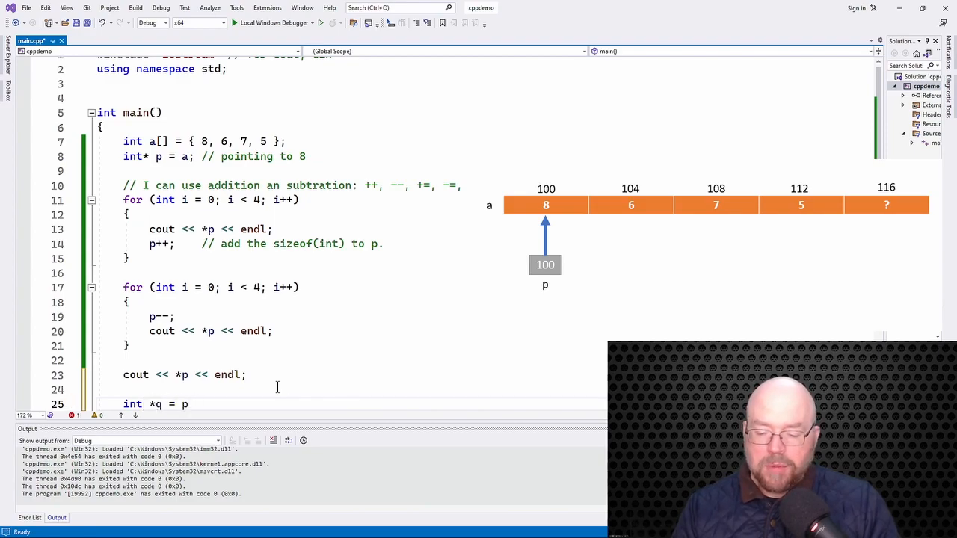
{"action": "type", "text": "+"}
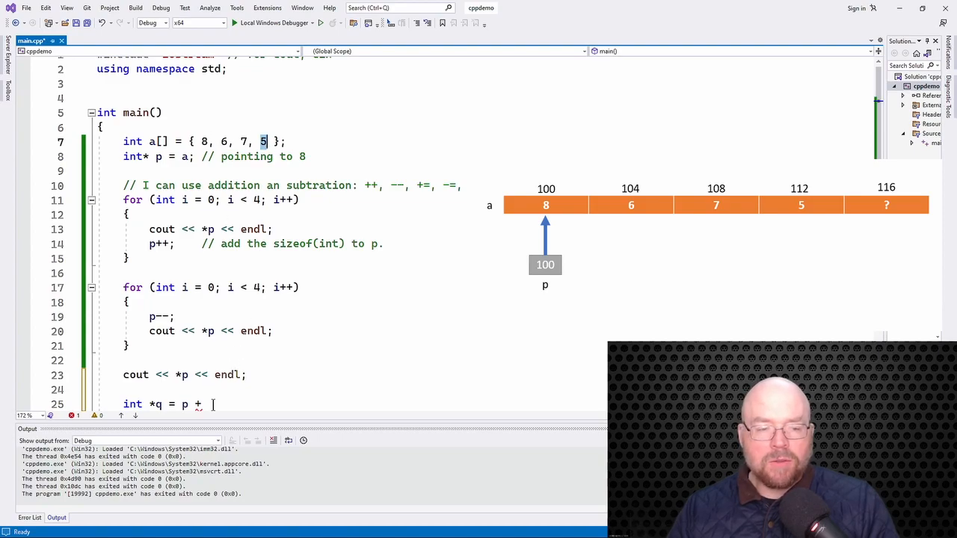
{"action": "type", "text": "3;"}
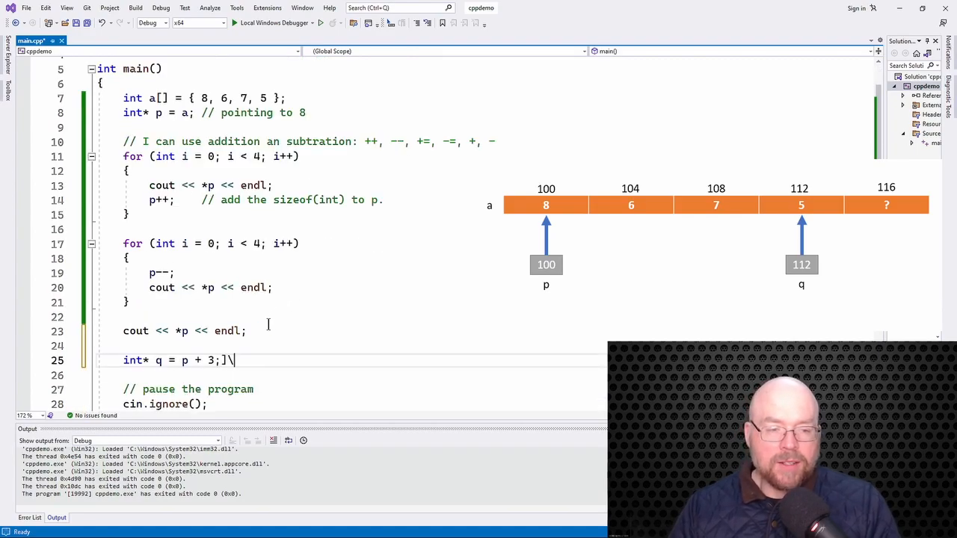
Step: On a new line print the value q points to with cout << *q << endl;
{"action": "key", "text": "BackSpace"}
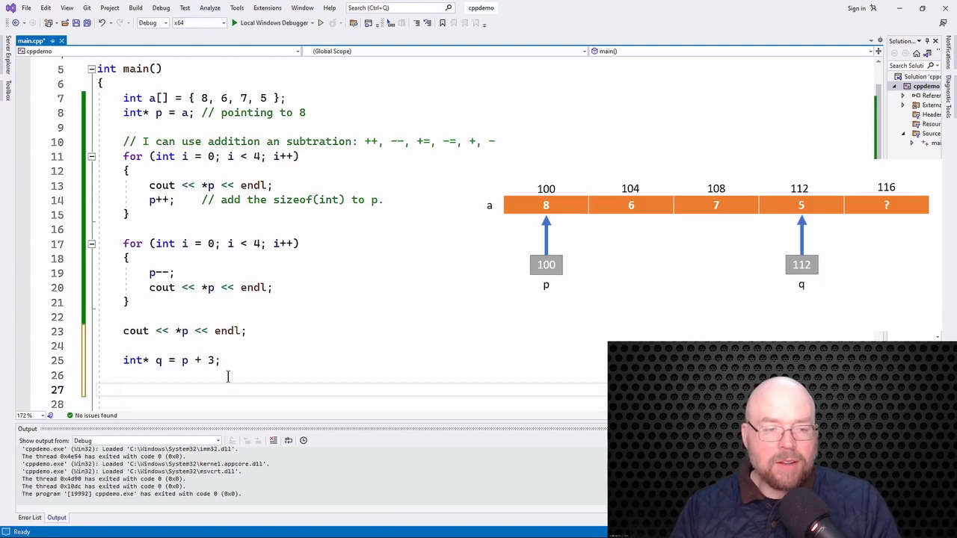
{"action": "type", "text": "cout << * q"}
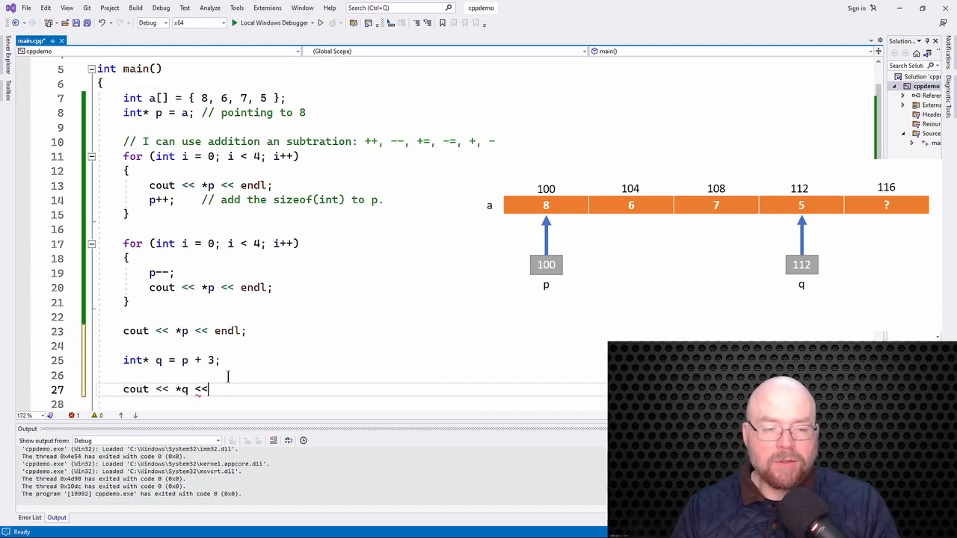
{"action": "type", "text": "endl;"}
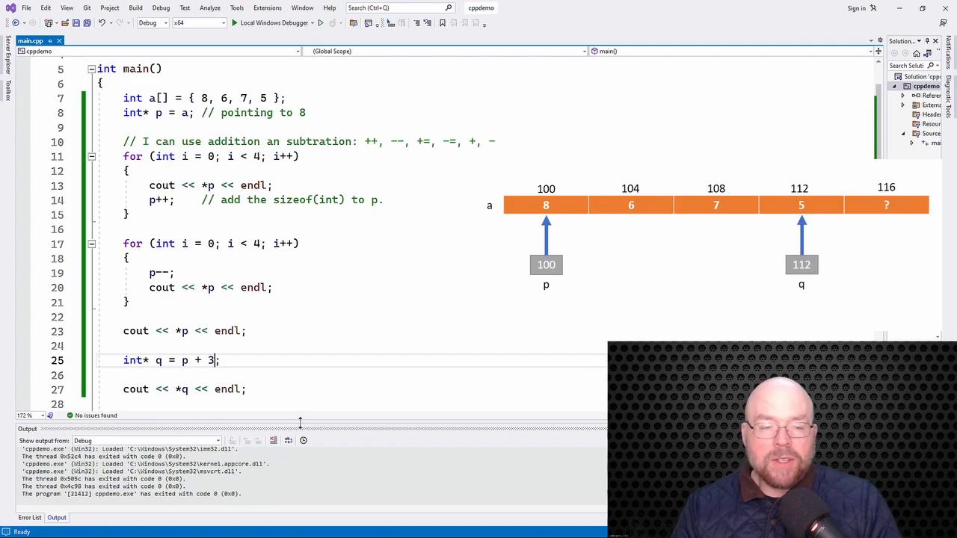
Step: Annotate the q assignment with /* x sizeof(int) */
{"action": "type", "text": "/**/"}
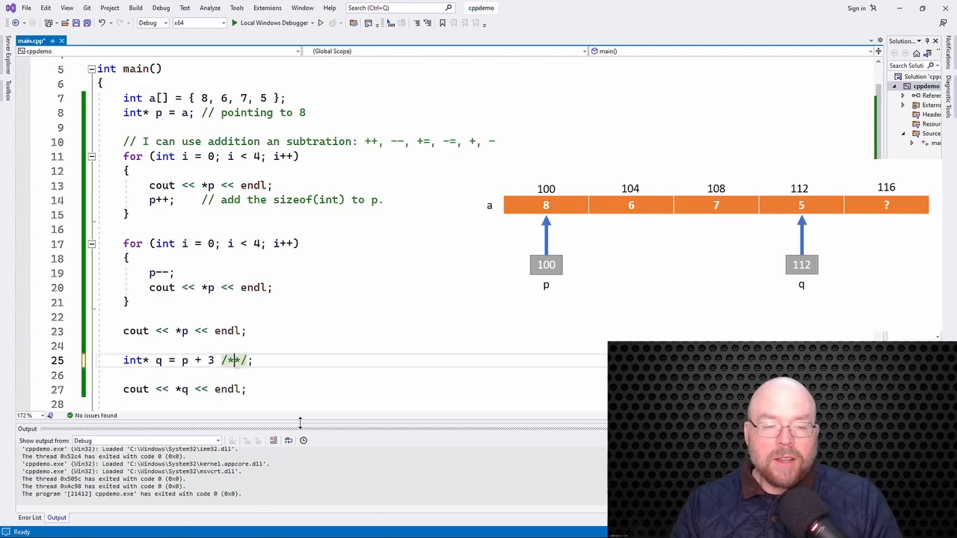
{"action": "type", "text": "\" \""}
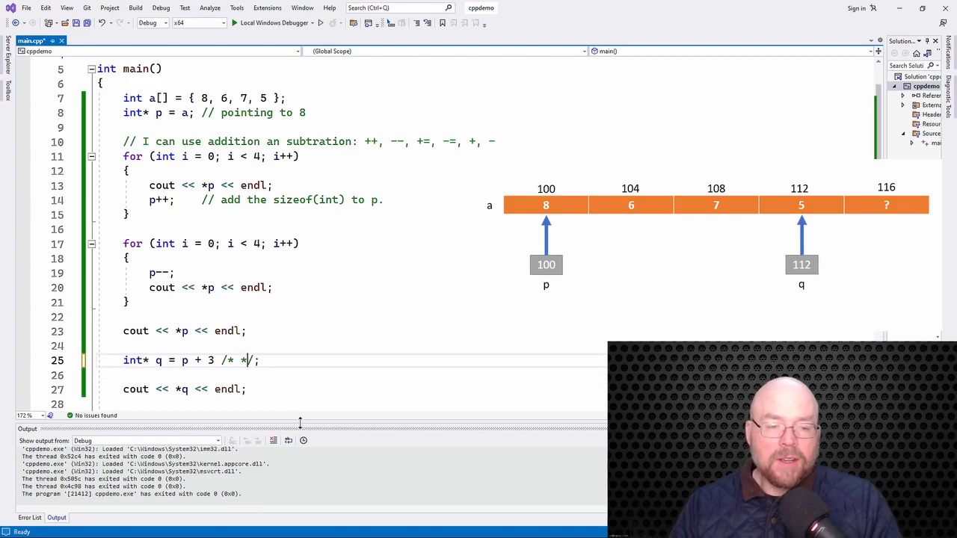
{"action": "type", "text": "x s"}
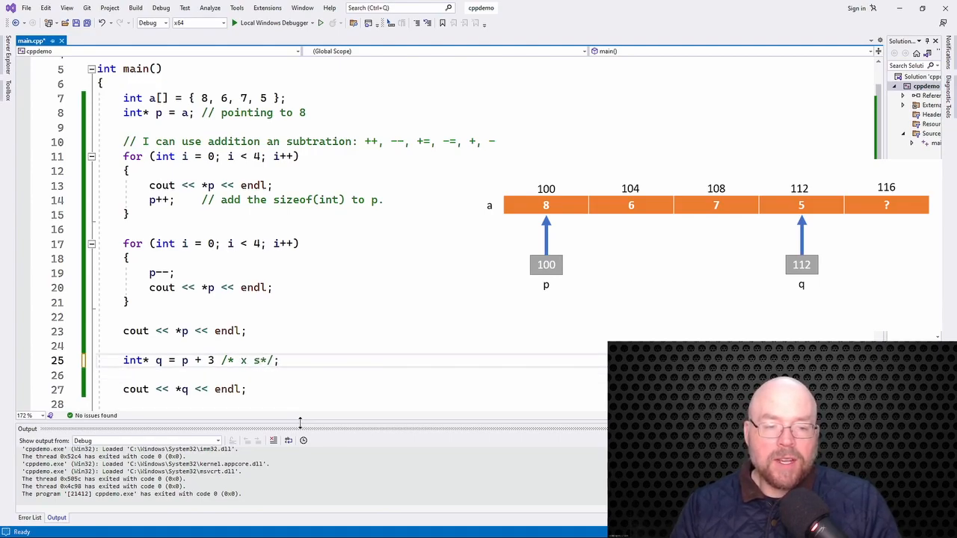
{"action": "type", "text": "sizeof(int)"}
{"action": "left_click", "coordinate": [483, 82]}
{"action": "type", "text": "             /"}
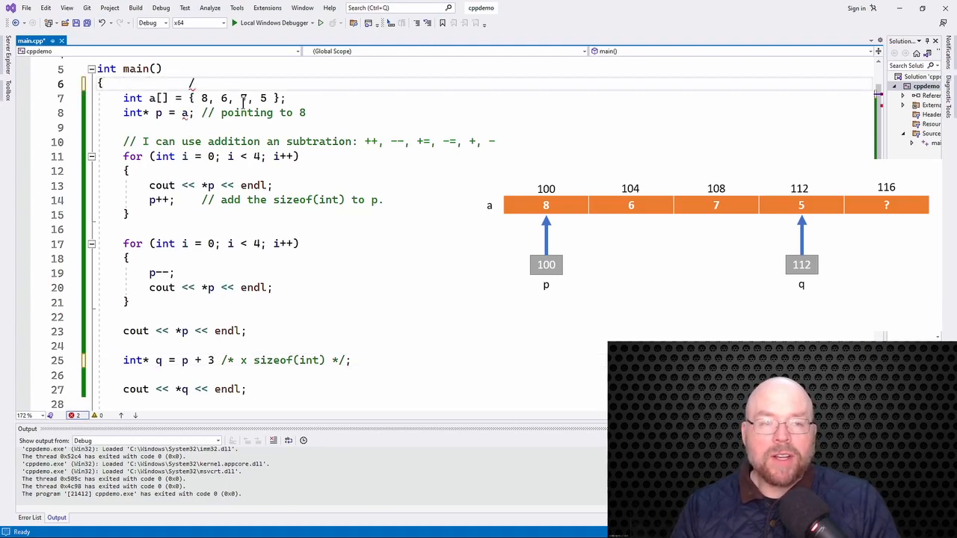
Step: Label addresses 100 and 112 in a comment above the array declaration
{"action": "type", "text": "100"}
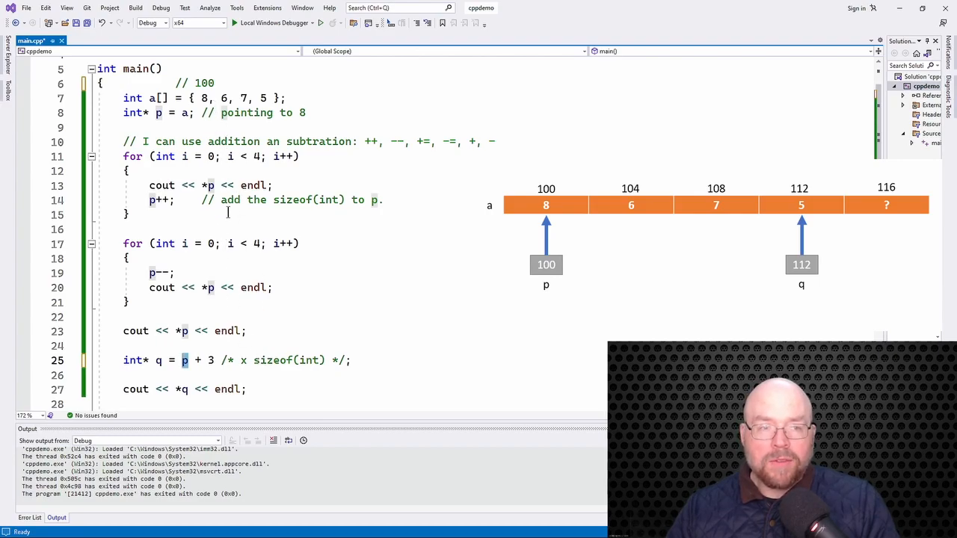
{"action": "left_click", "coordinate": [215, 84]}
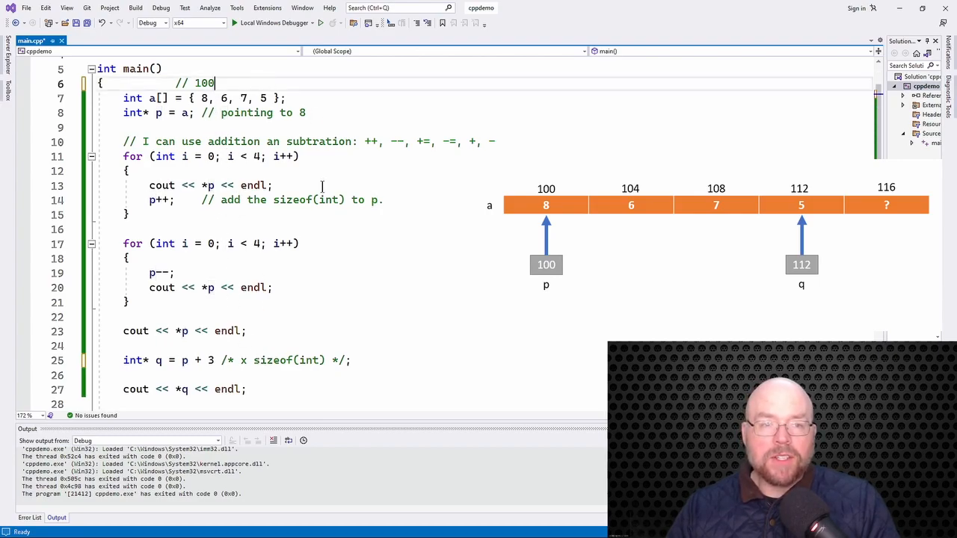
{"action": "type", "text": "112"}
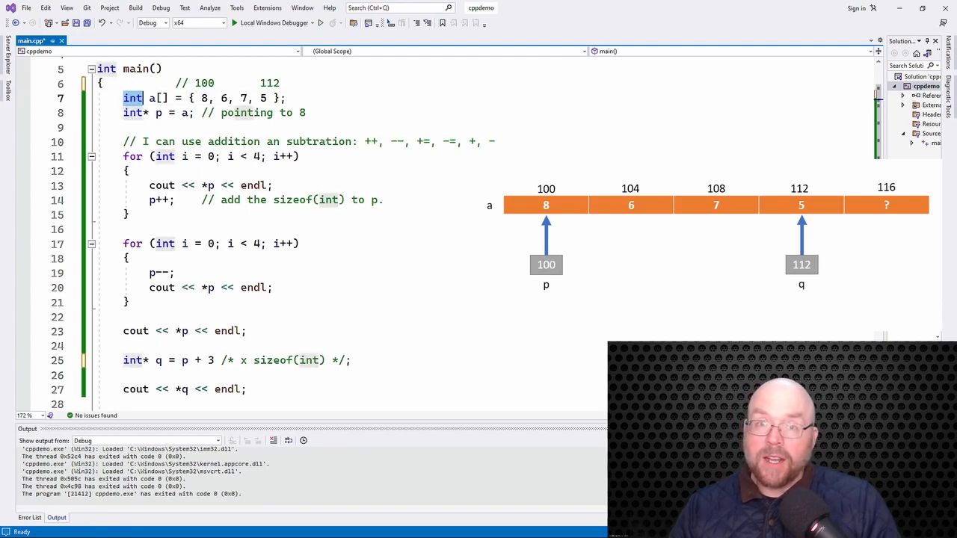
Step: Below the q declaration add q -= 1; commented as q = q - 1 * sizeof(int)
{"action": "left_click", "coordinate": [351, 361]}
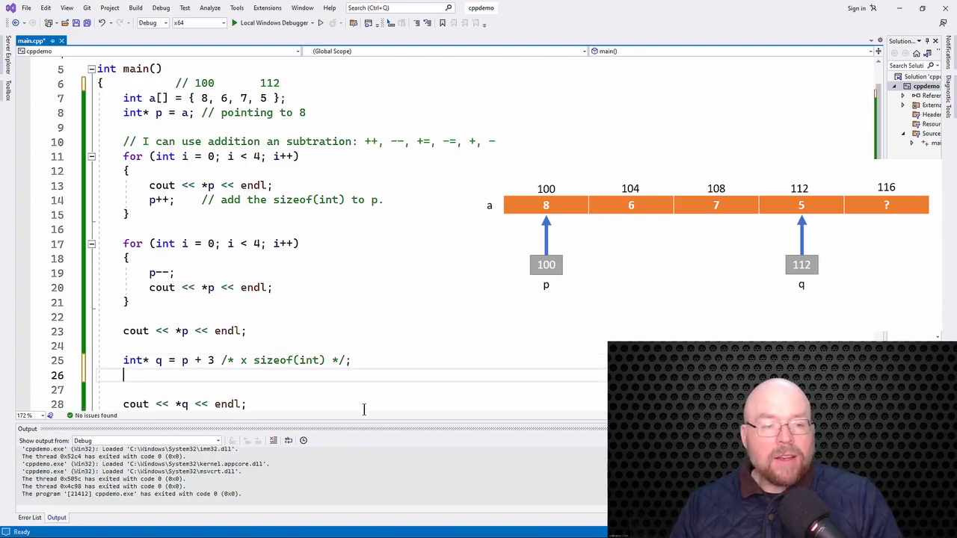
{"action": "type", "text": "q"}
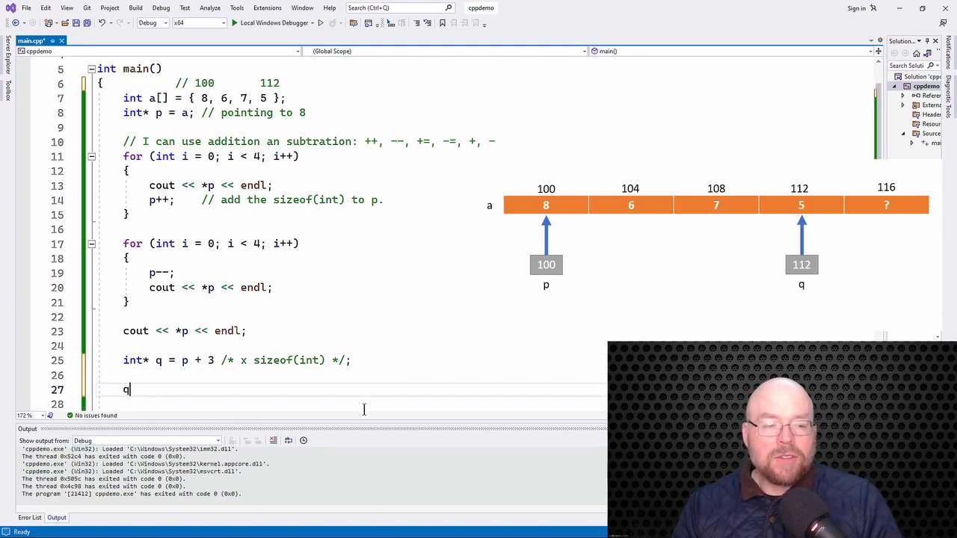
{"action": "type", "text": "-="}
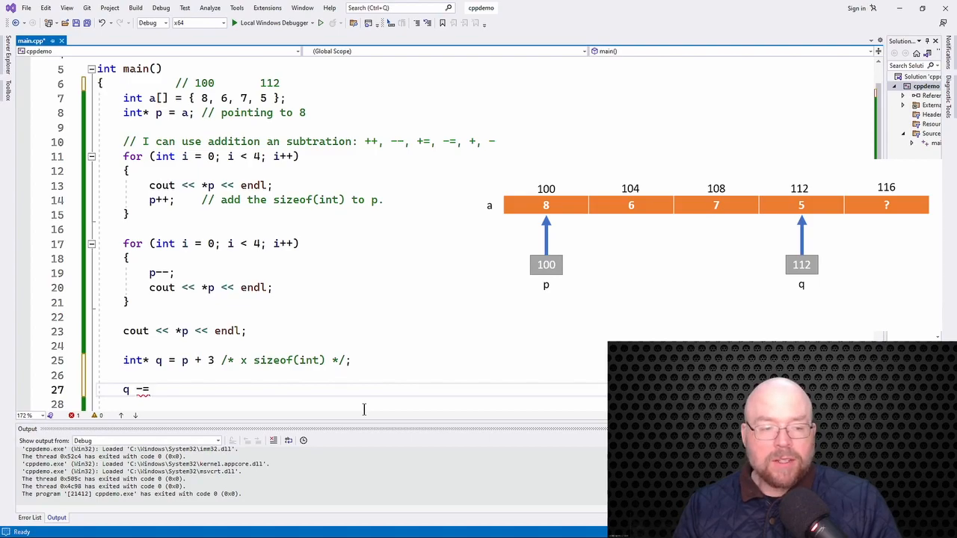
{"action": "type", "text": "1;"}
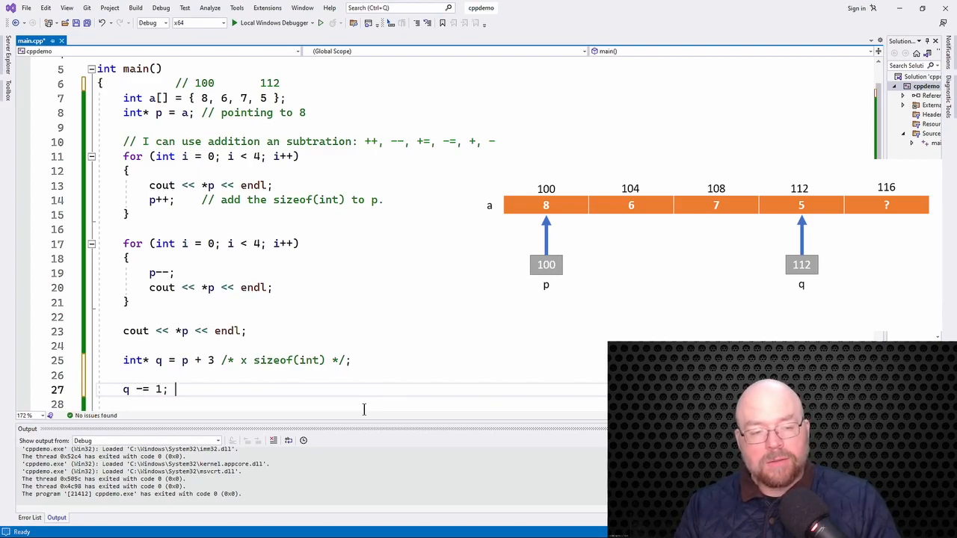
{"action": "type", "text": "//"}
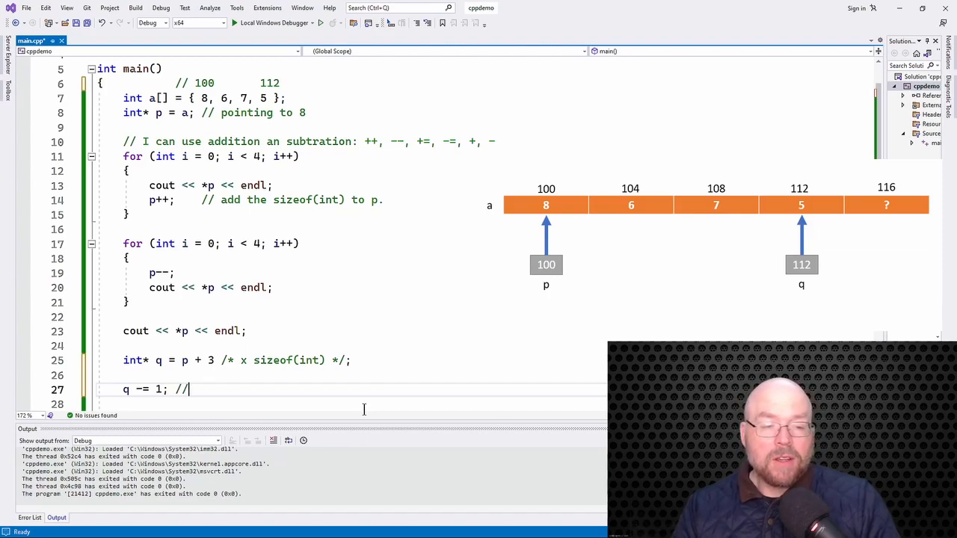
{"action": "type", "text": "q = q -"}
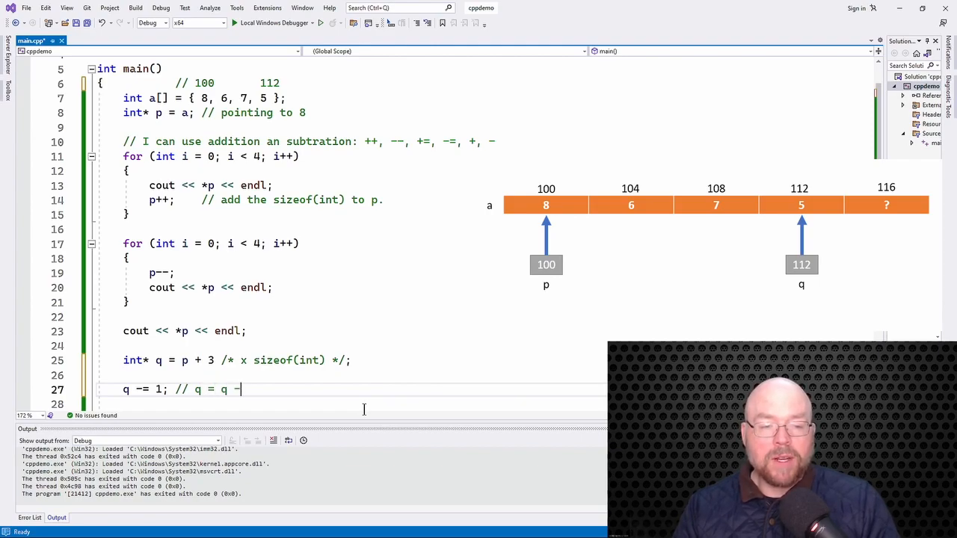
{"action": "type", "text": "1 * si;"}
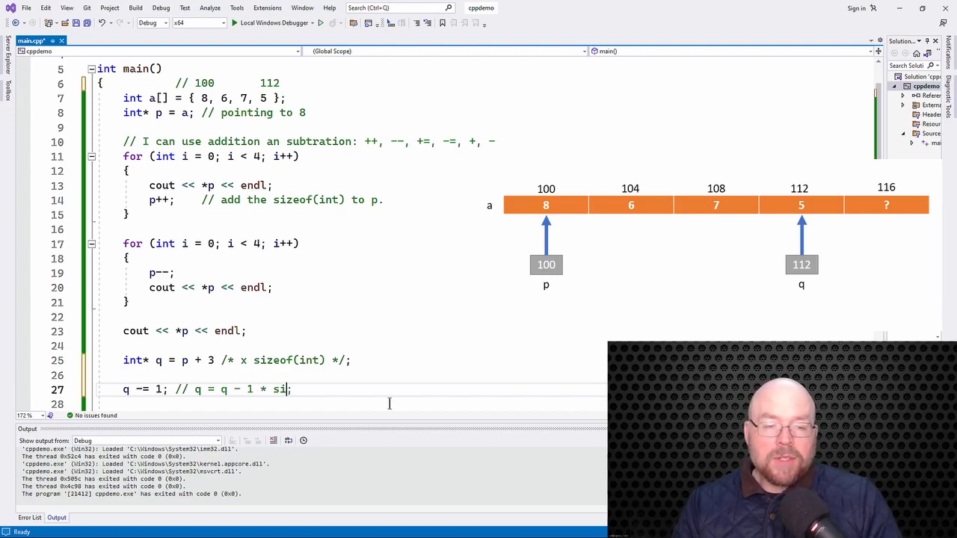
{"action": "type", "text": "zeof(int)"}
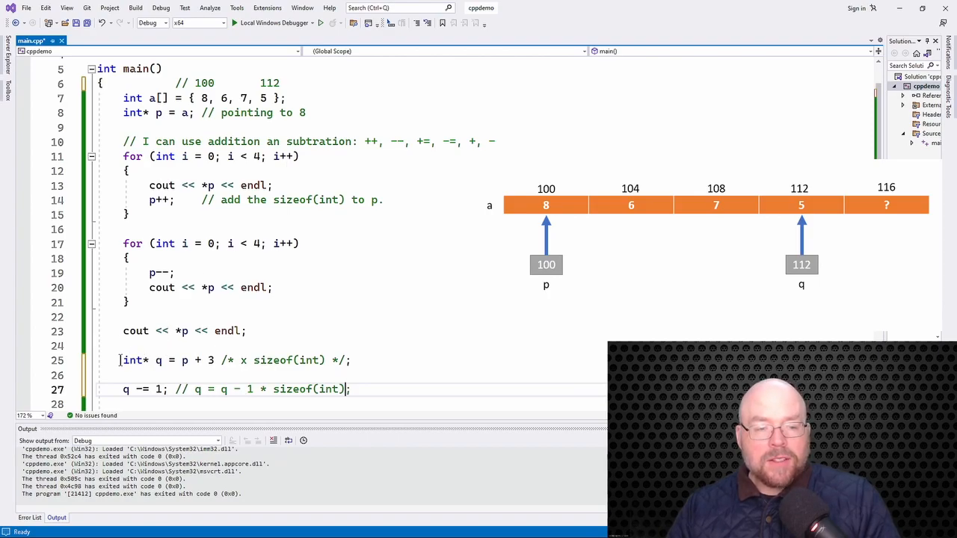
Step: Select parts of the q -= 1 line and the dereferenced q in the print statement to highlight them
{"action": "left_click_drag", "start_coordinate": [122, 359], "coordinate": [216, 359]}
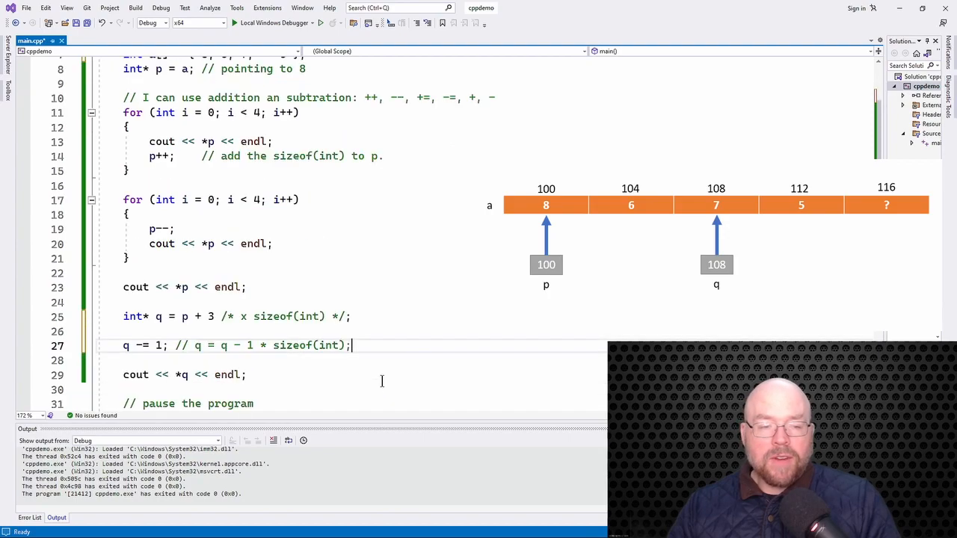
{"action": "left_click", "coordinate": [248, 374]}
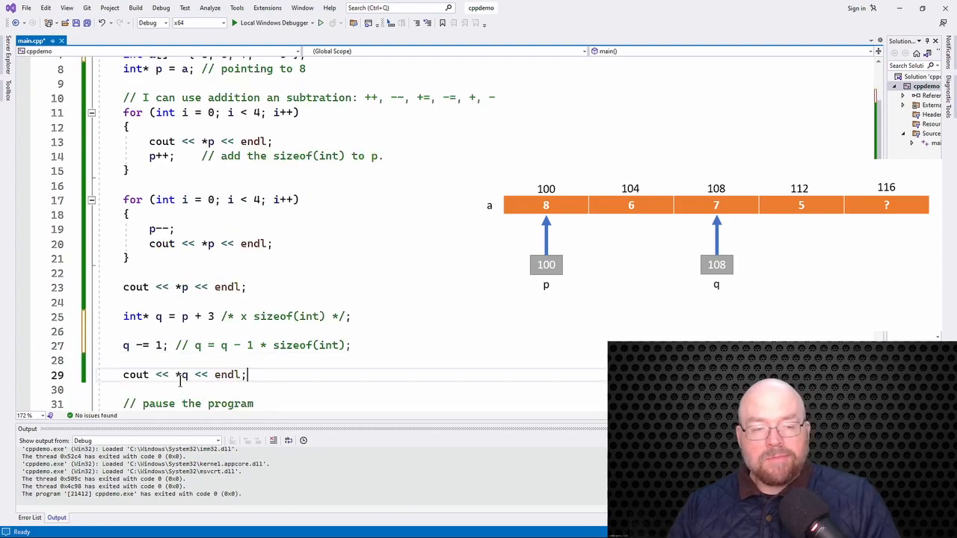
{"action": "double_click", "coordinate": [182, 374]}
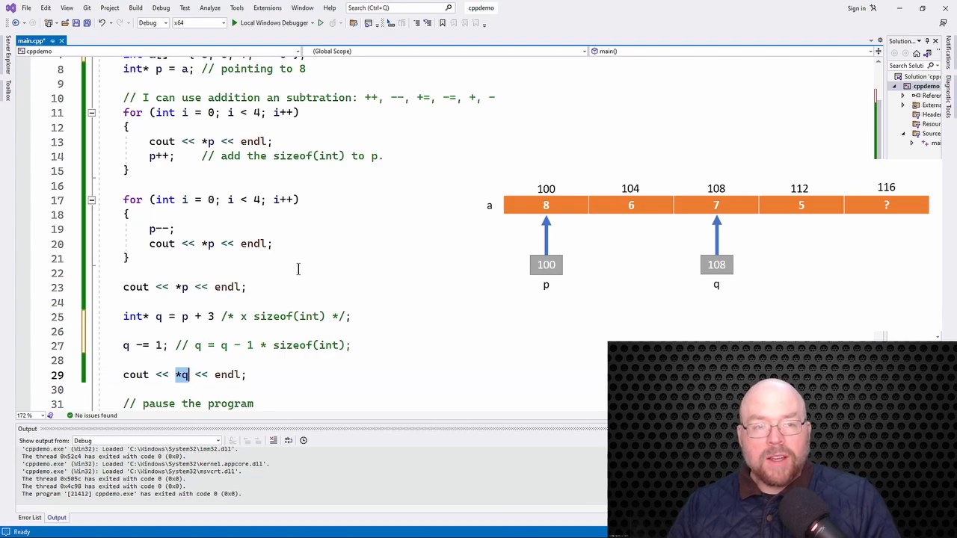